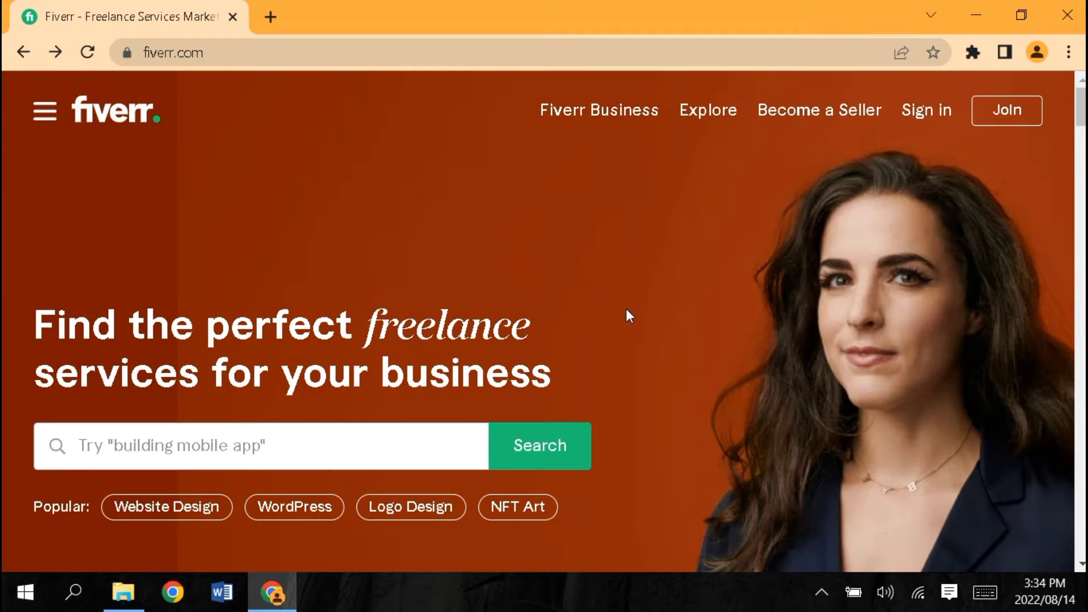
- Search Fiverr for 'chat support' after clearing the mistyped 'kive s', getting 675 services
click(260, 446)
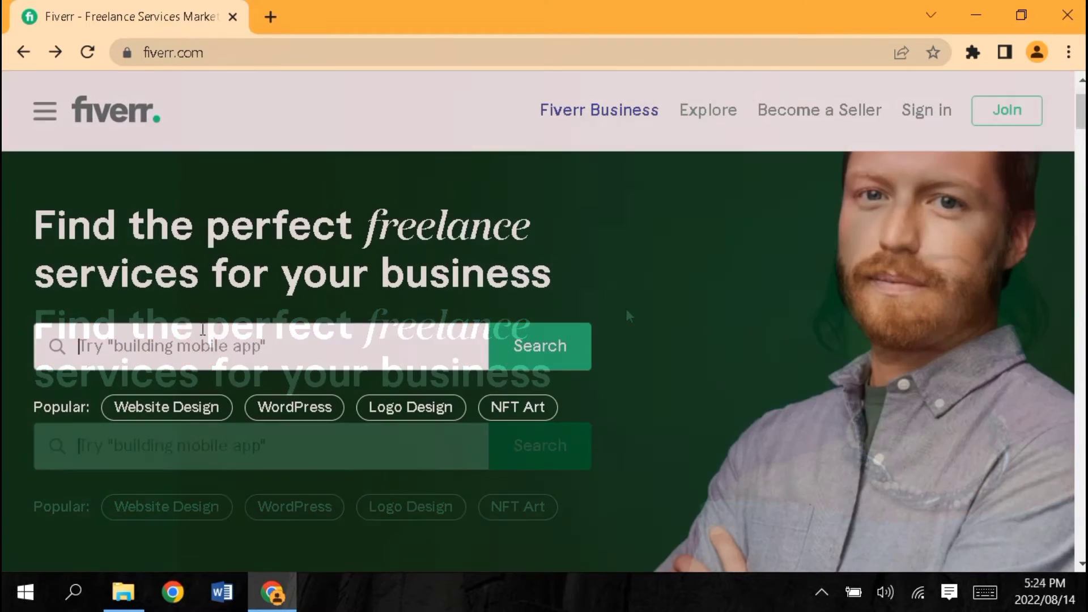
text(kive s)
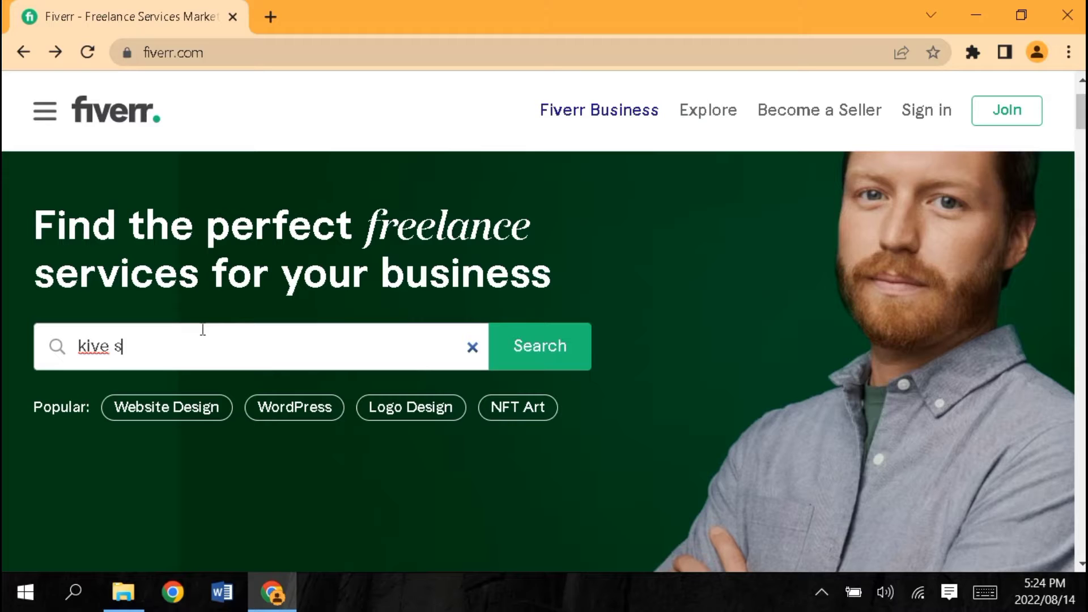
click(473, 347)
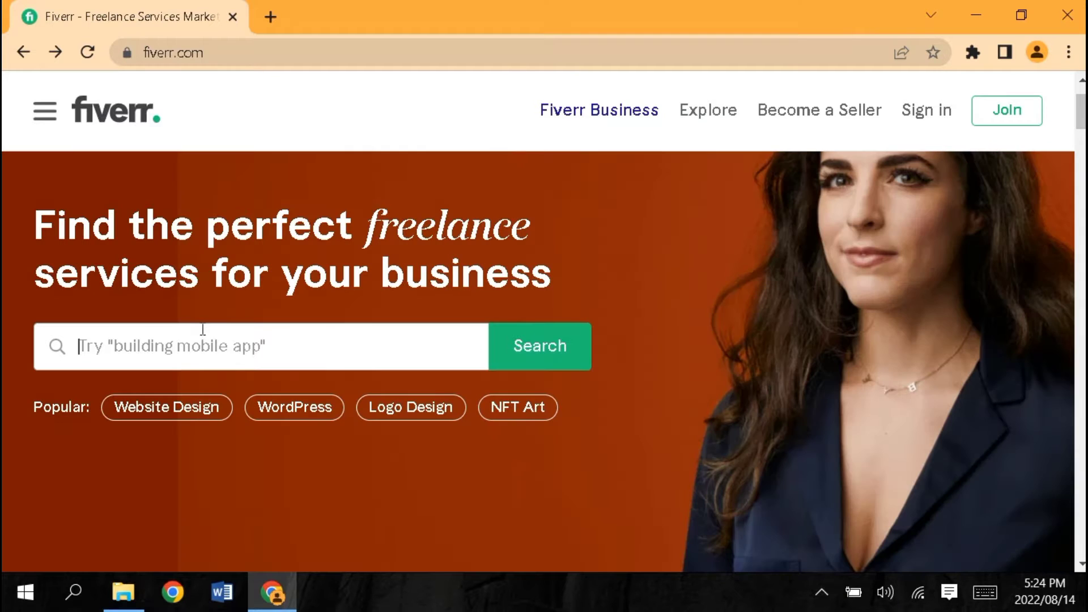
text(chat support)
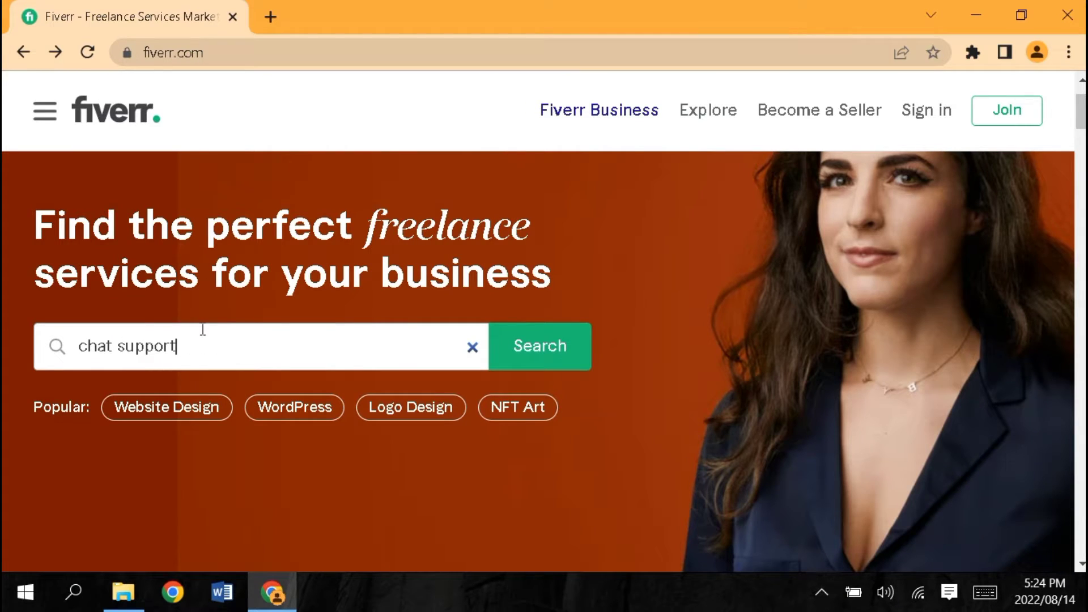
click(540, 347)
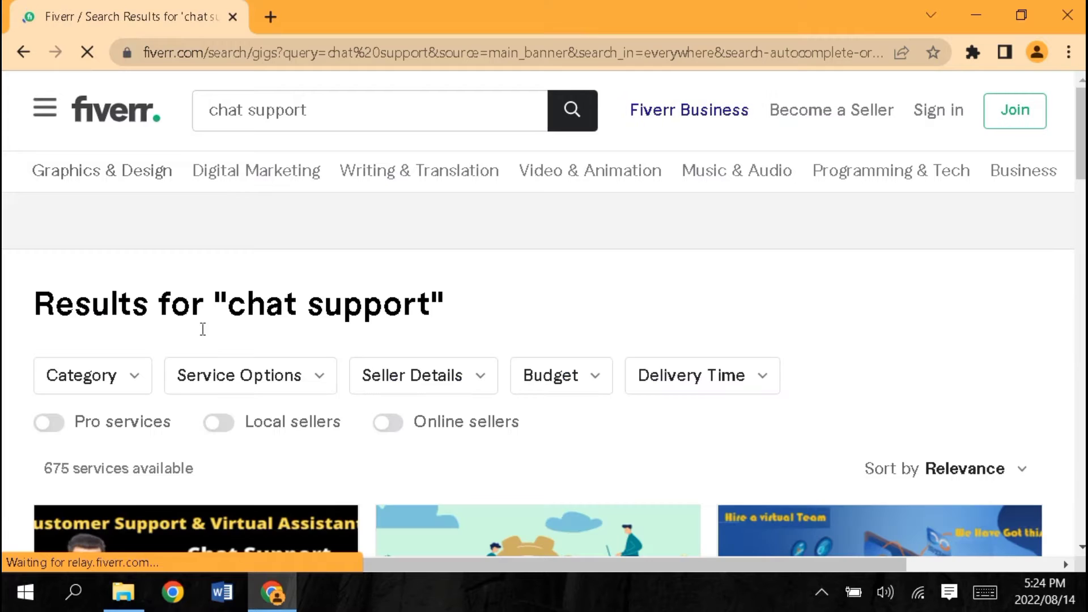
scroll(down, 3)
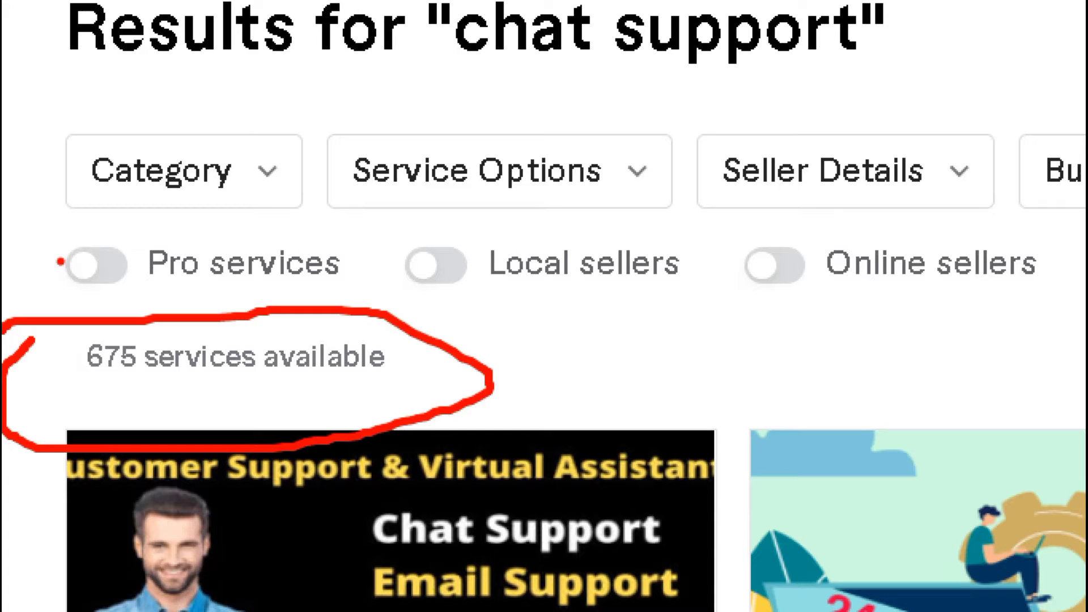
- Scroll the chat support results down to the first gig cards with sellers and PKR prices
click(95, 264)
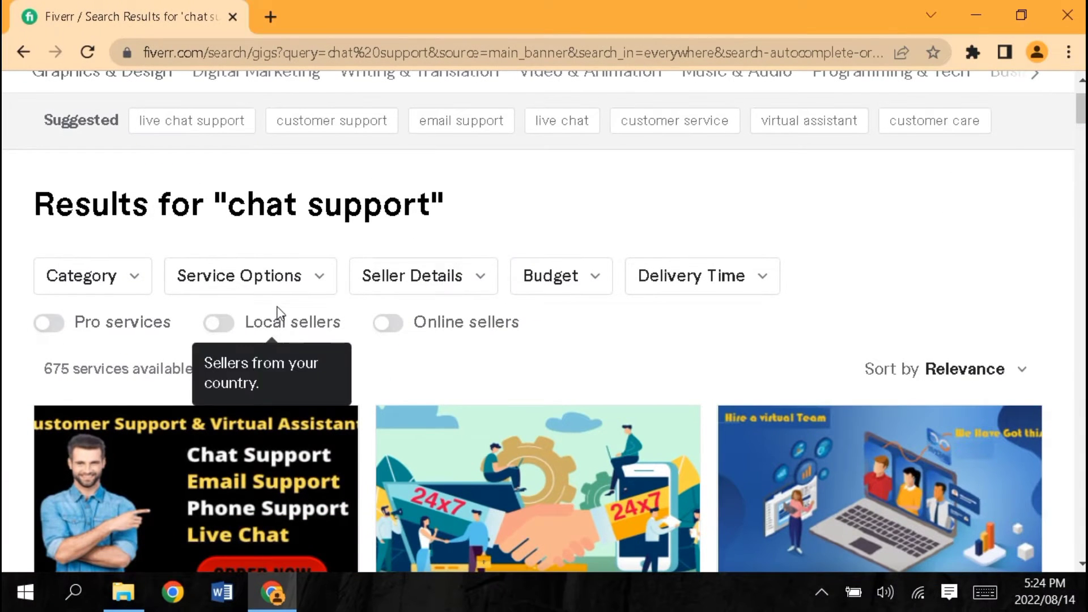
scroll(down, 3)
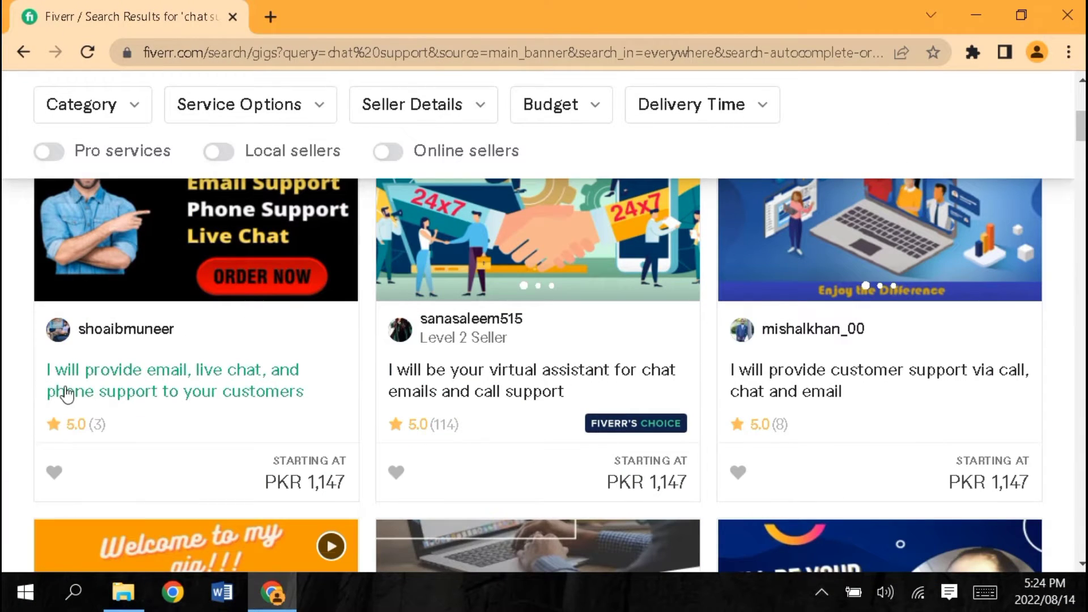
mouse_move(196, 401)
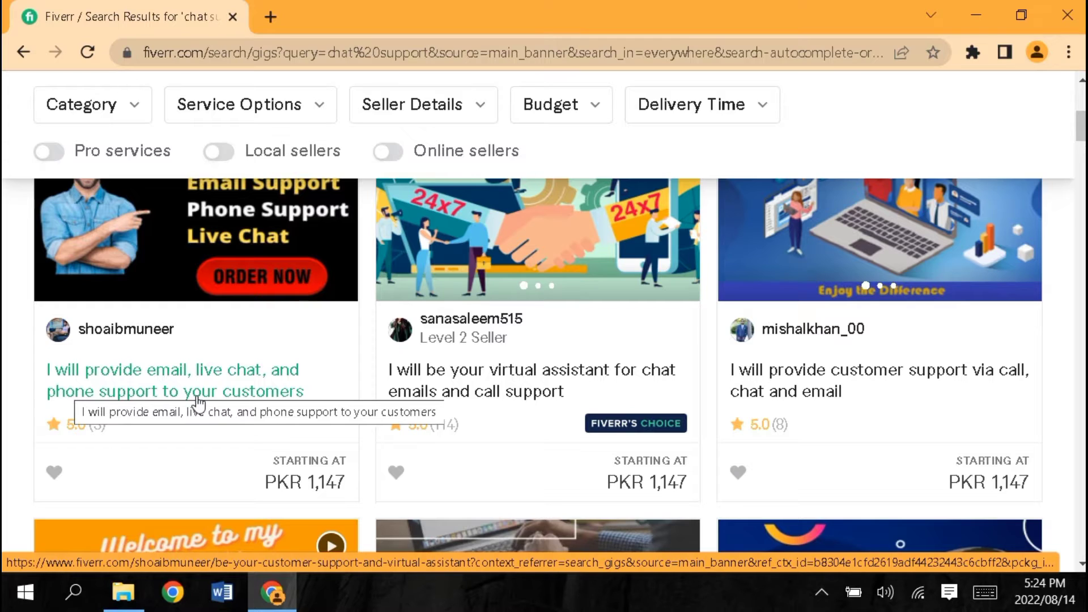
mouse_move(213, 473)
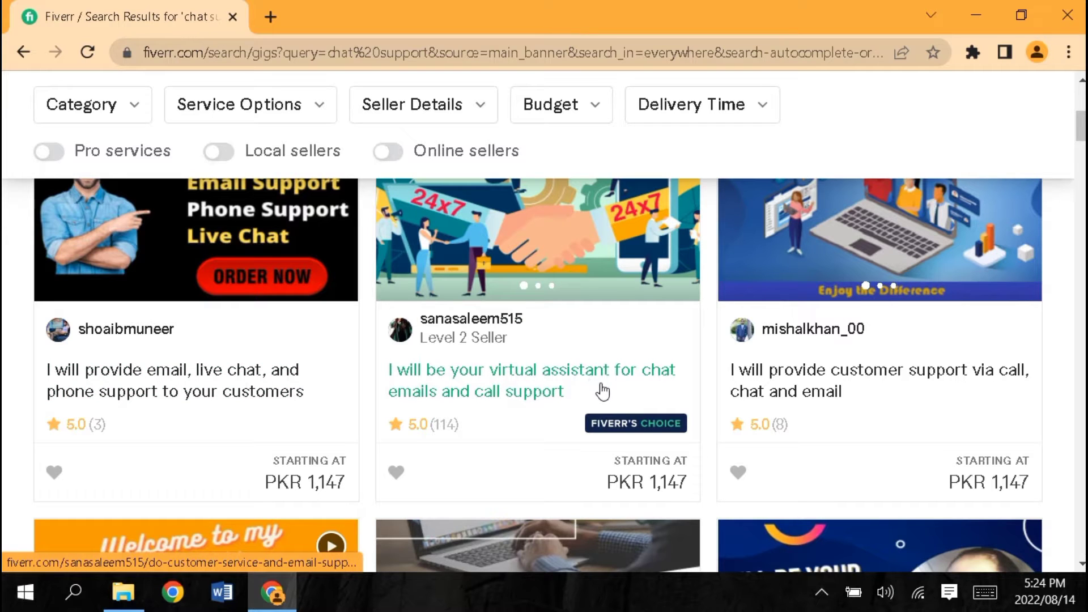
mouse_move(510, 412)
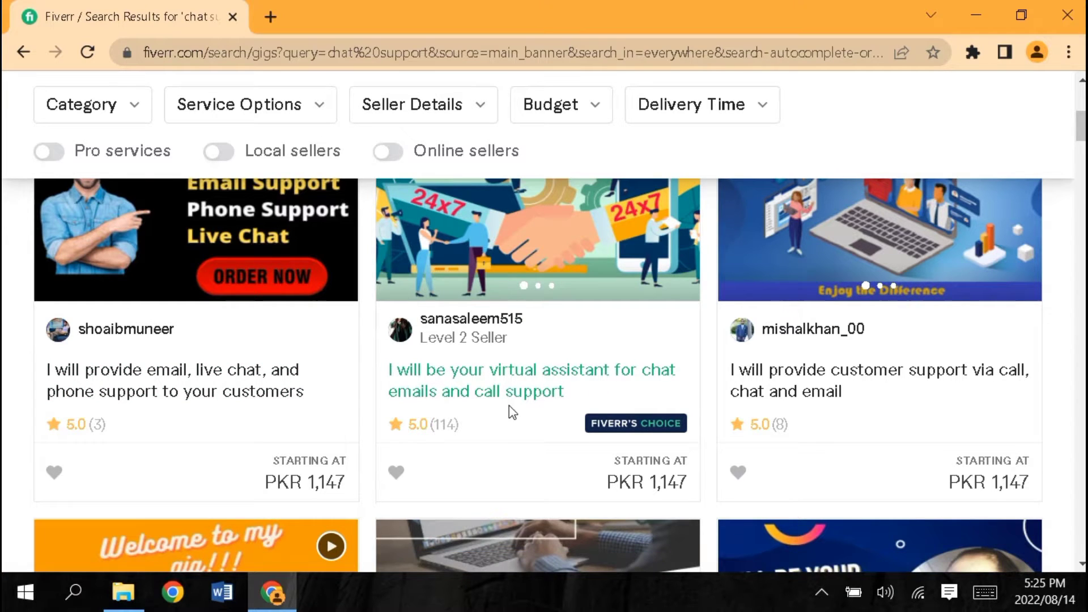
mouse_move(901, 438)
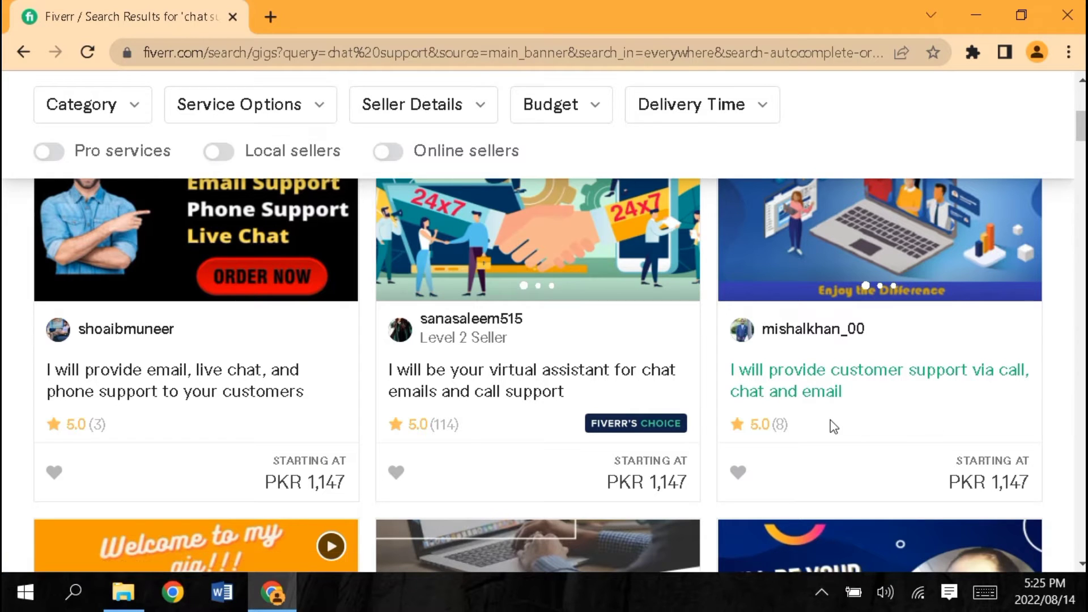
mouse_move(151, 409)
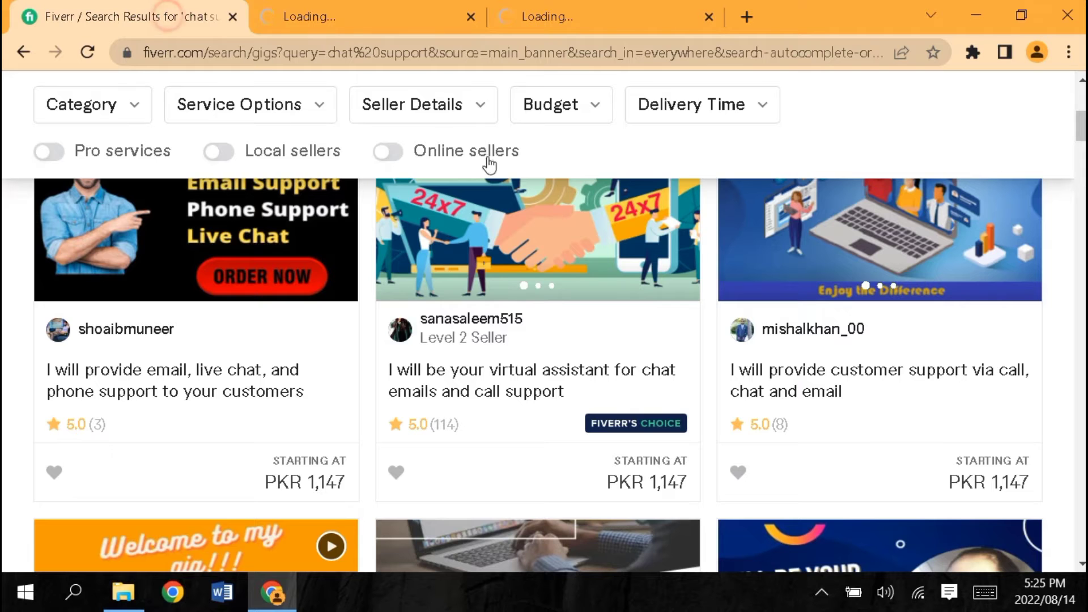
click(174, 379)
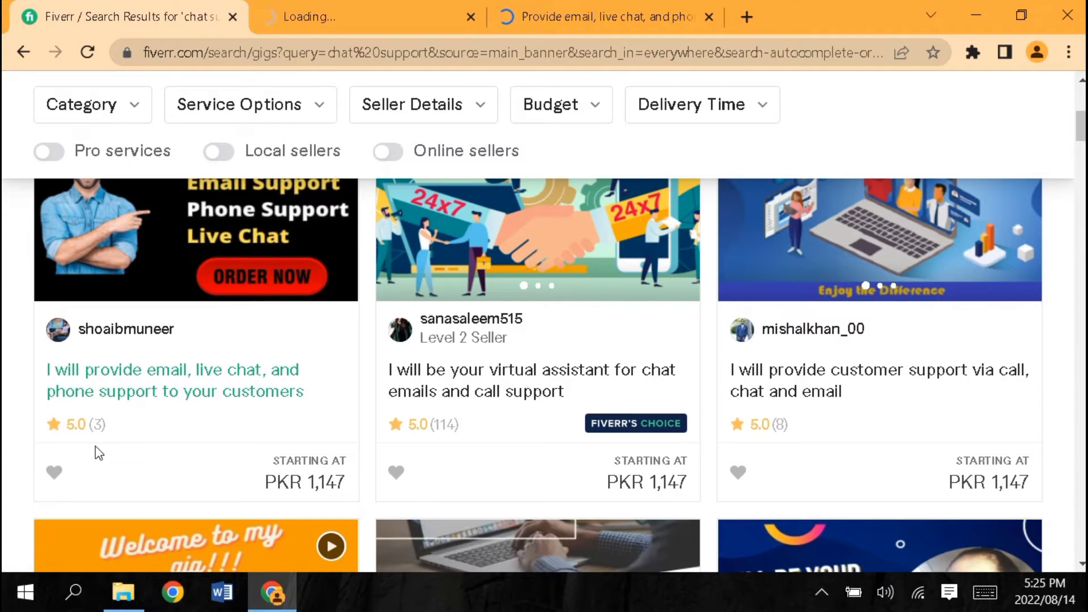
click(879, 381)
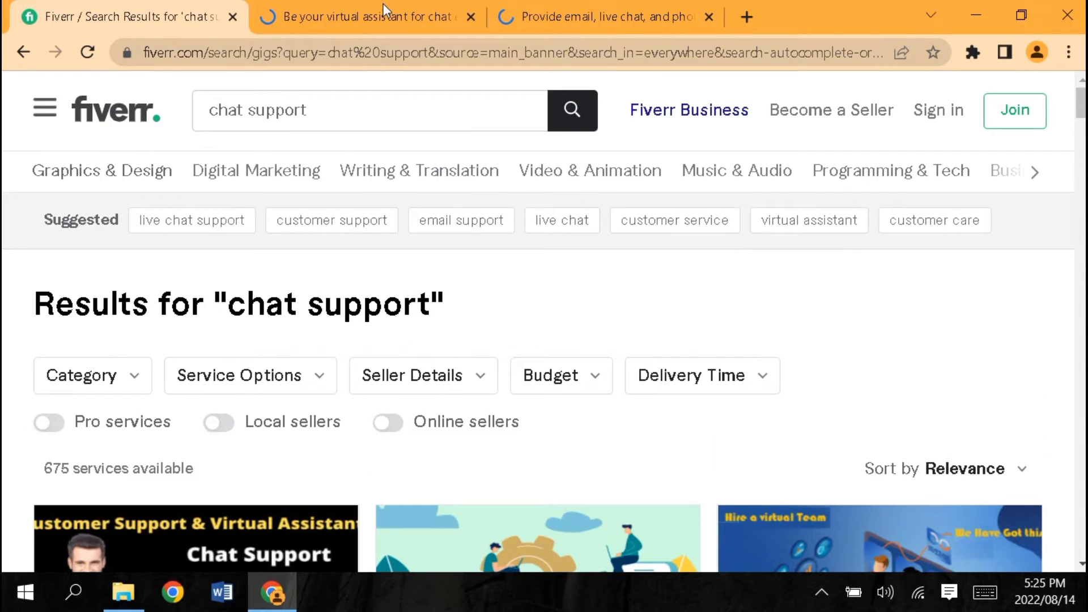
scroll(down, 3)
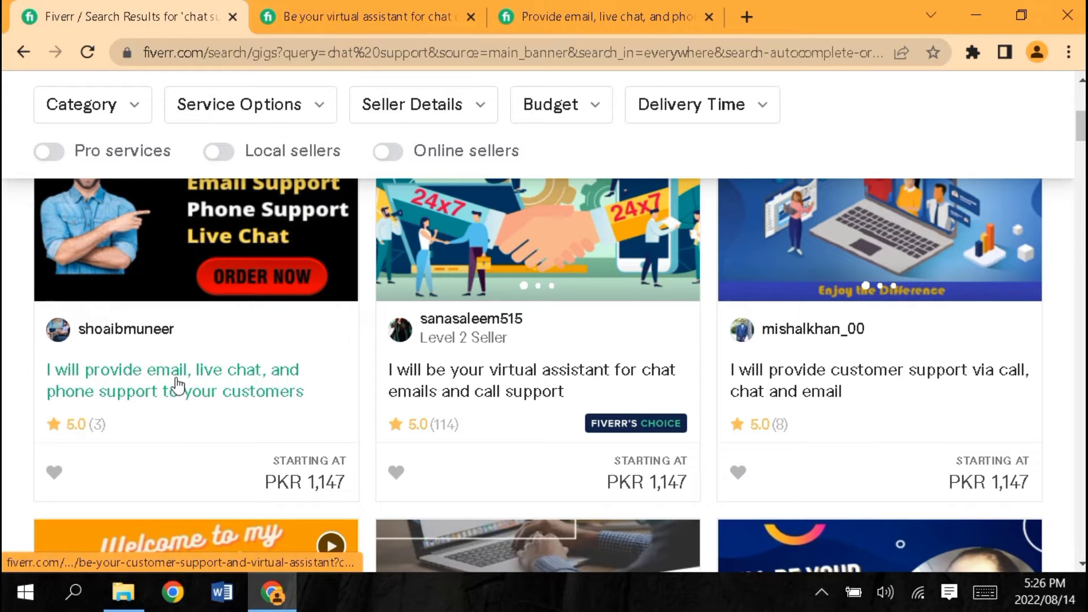
scroll(down, 3)
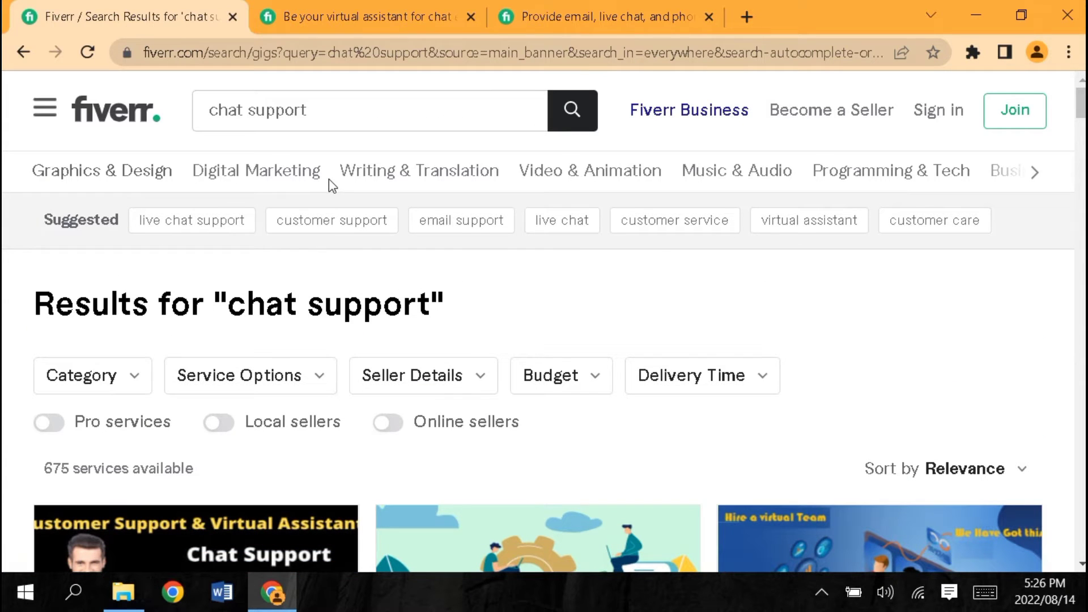
mouse_move(334, 286)
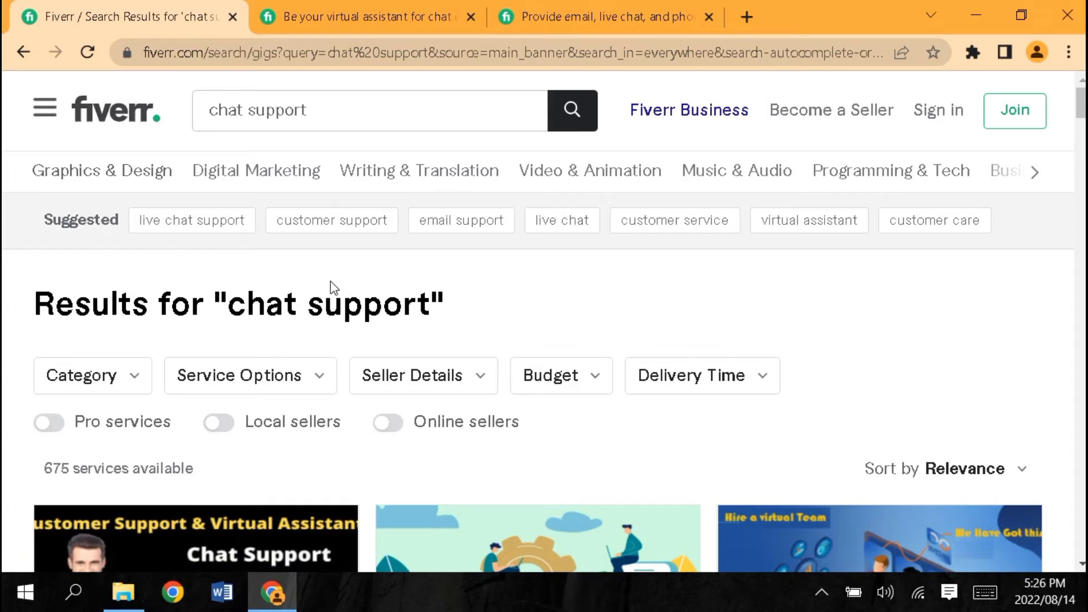
scroll(down, 3)
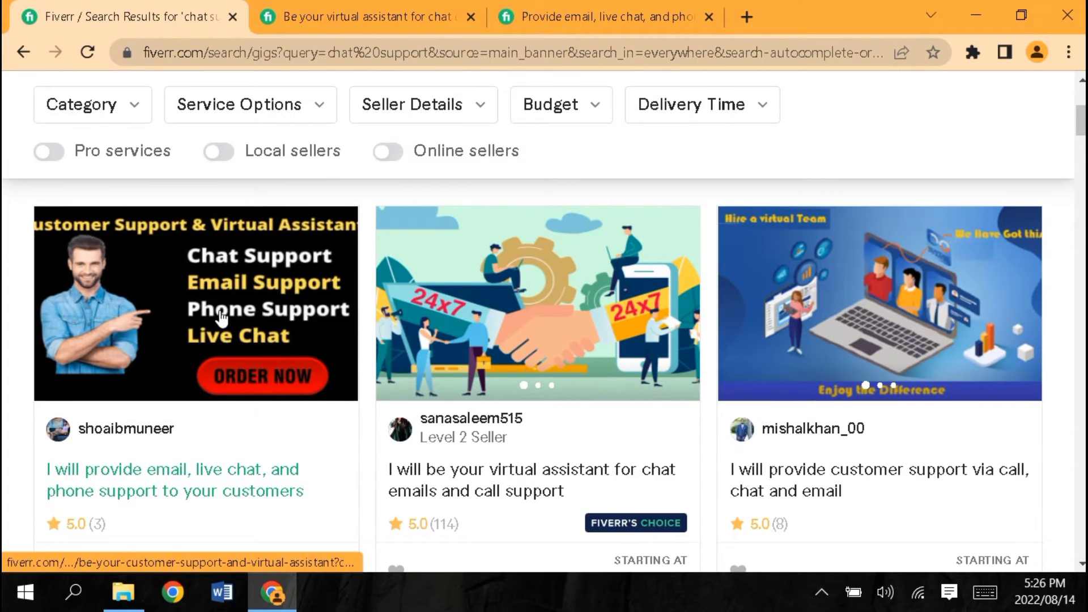
mouse_move(267, 332)
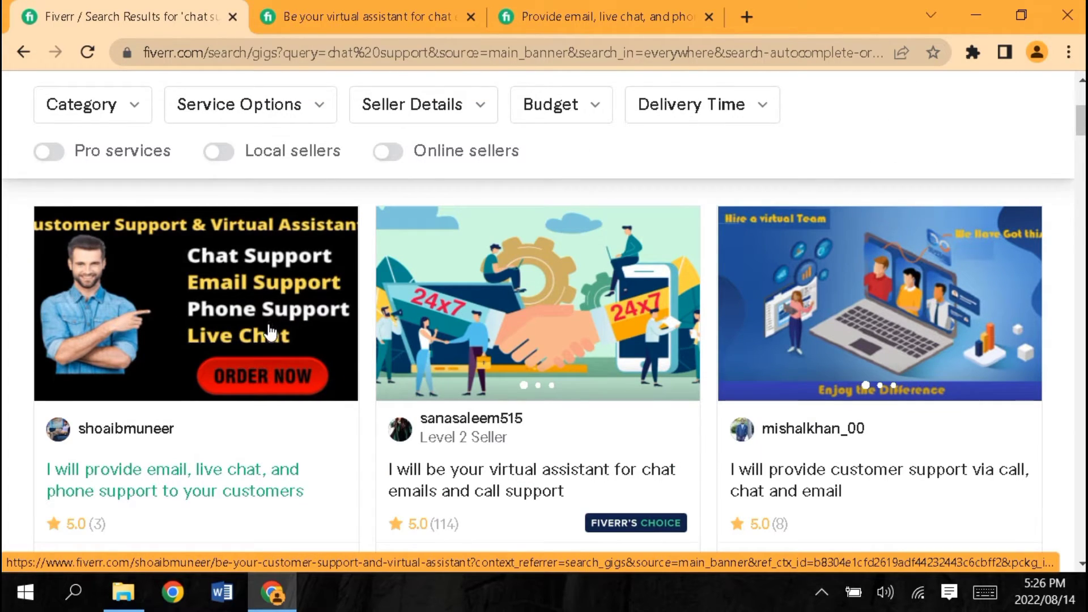
scroll(down, 3)
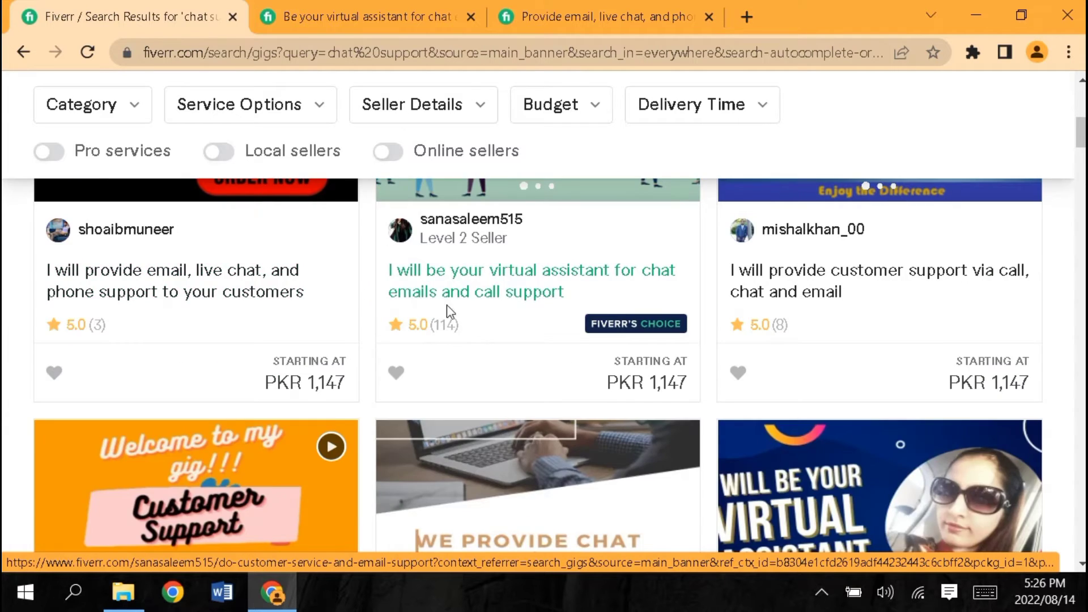
scroll(down, 3)
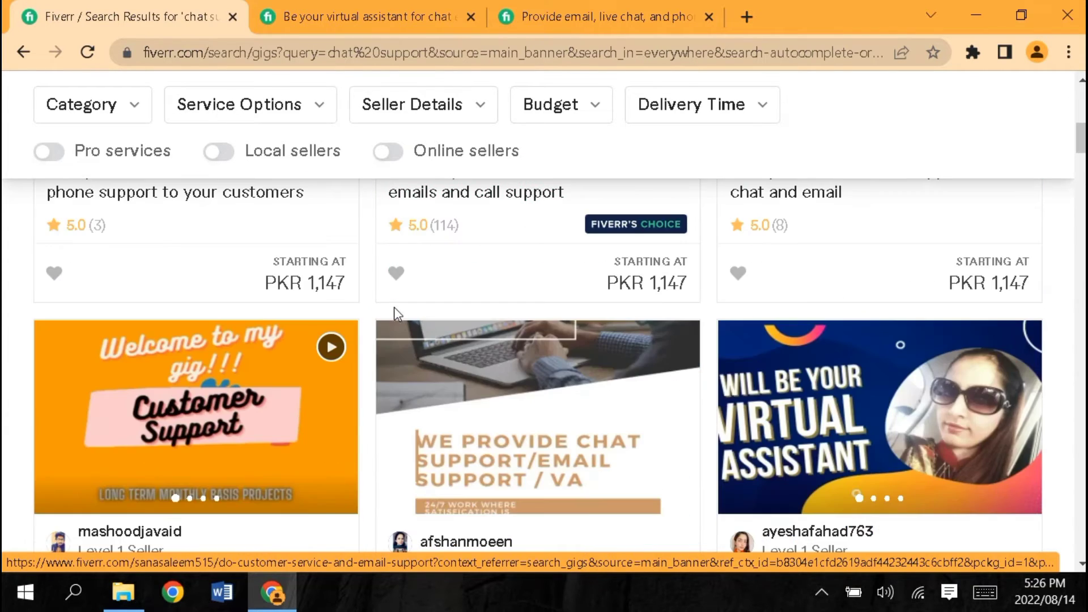
scroll(down, 3)
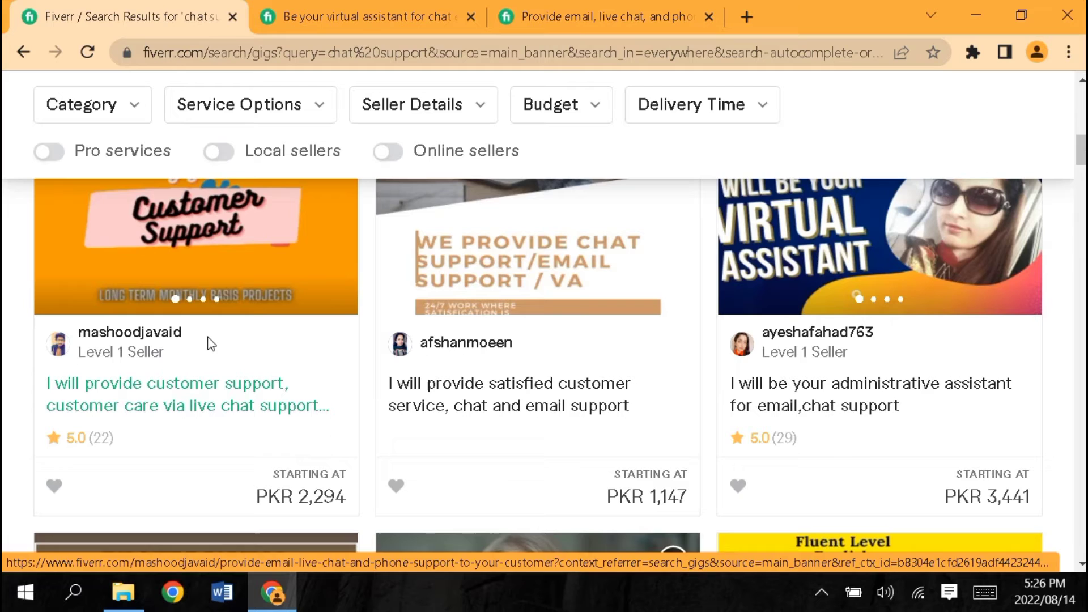
scroll(down, 3)
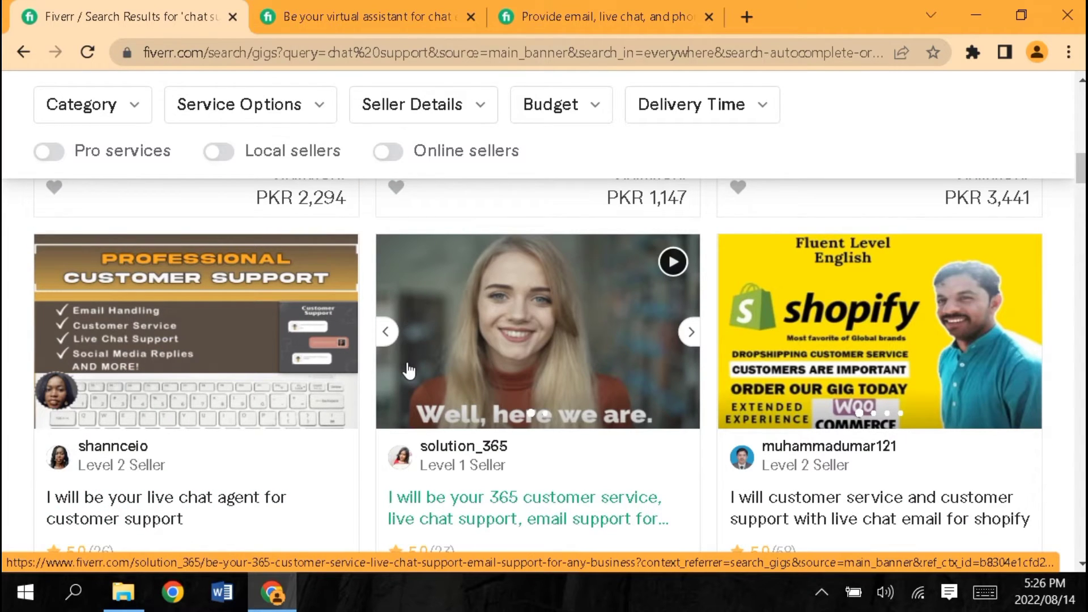
scroll(down, 3)
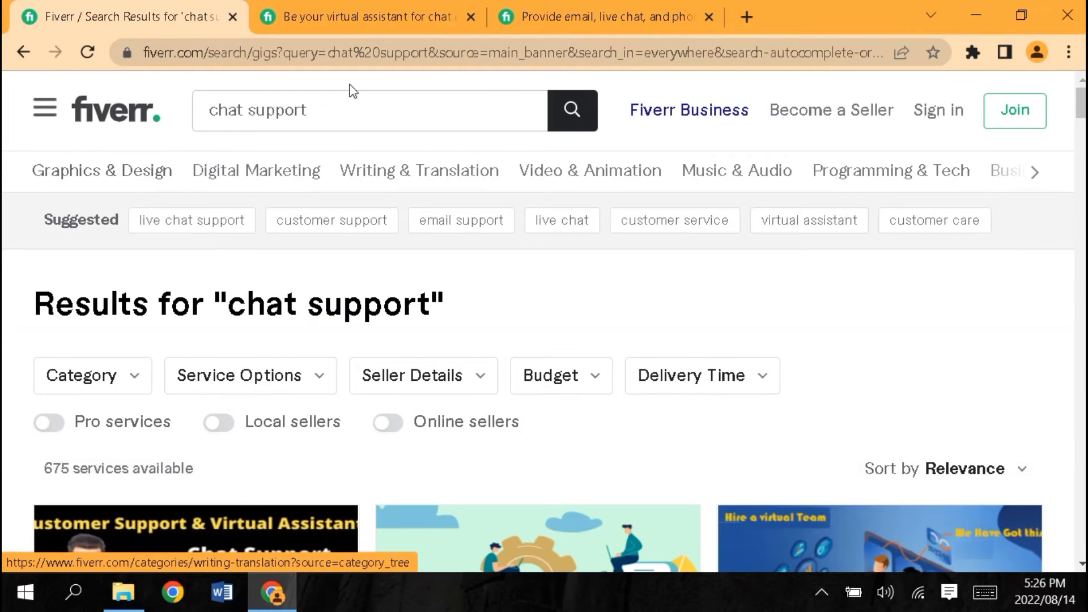
scroll(down, 3)
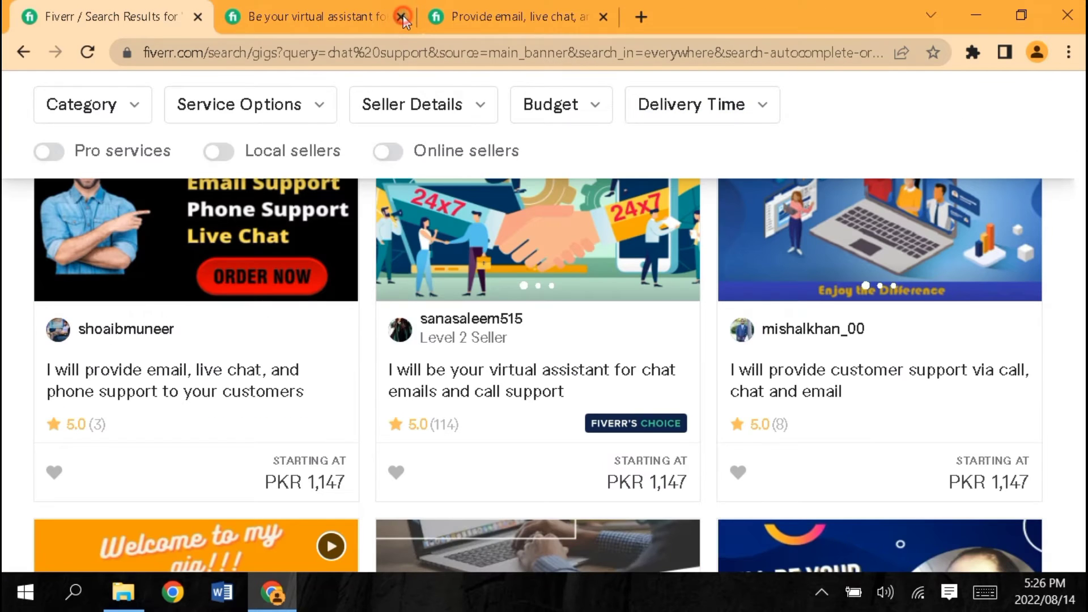
- Review the related tags on each opened gig page, including the virtual assistant gig
click(401, 16)
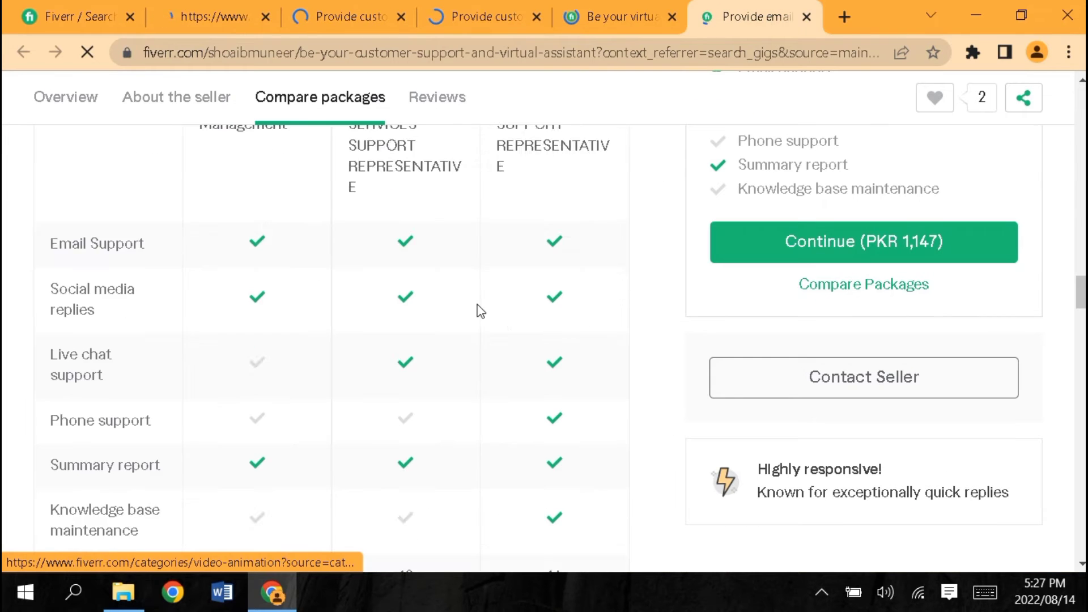
click(436, 97)
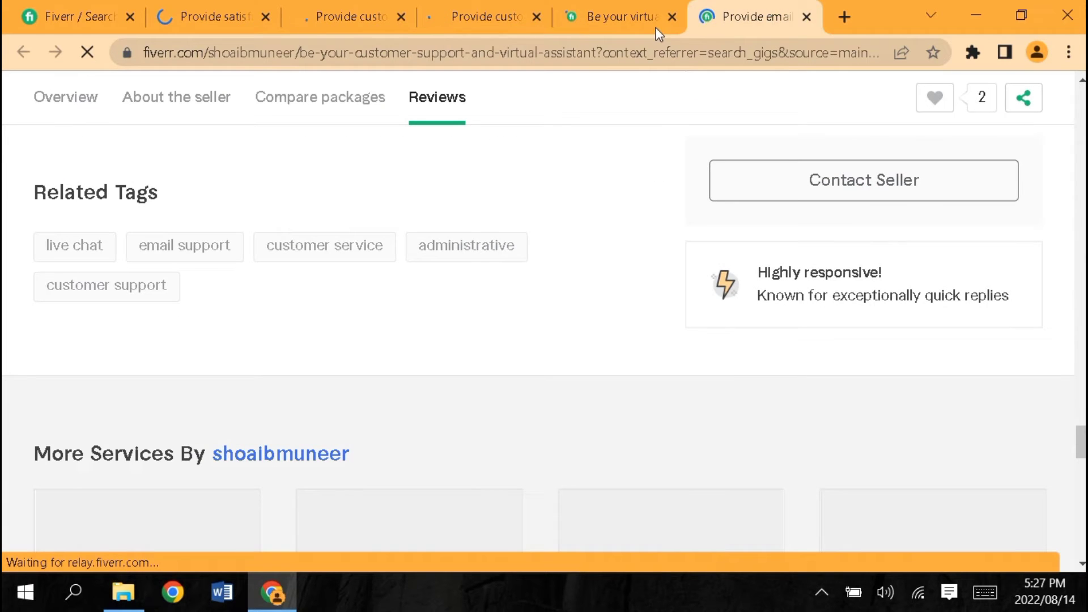
click(618, 17)
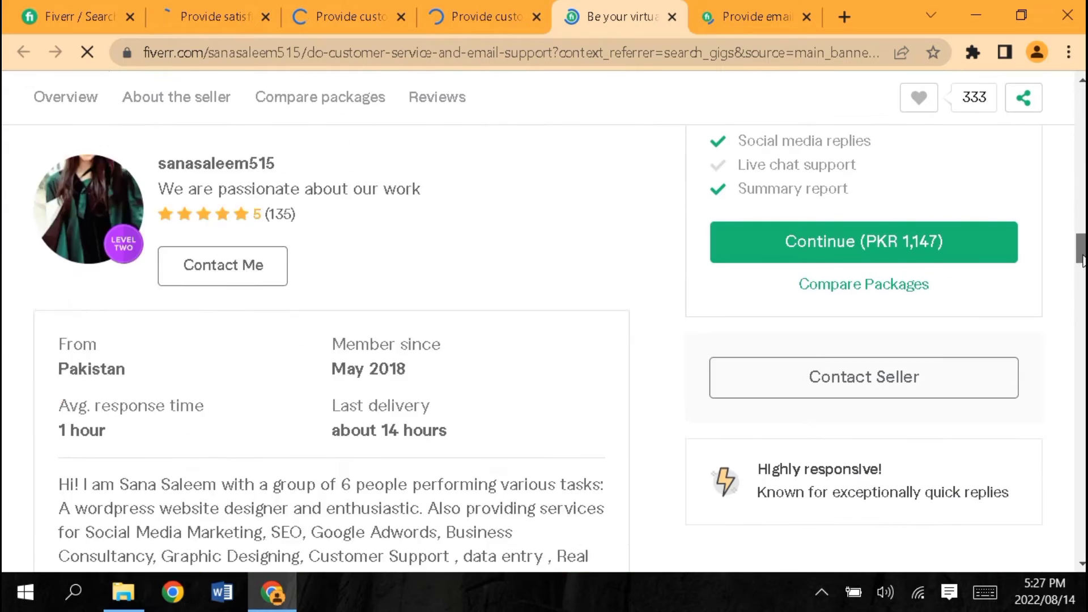
scroll(down, 3)
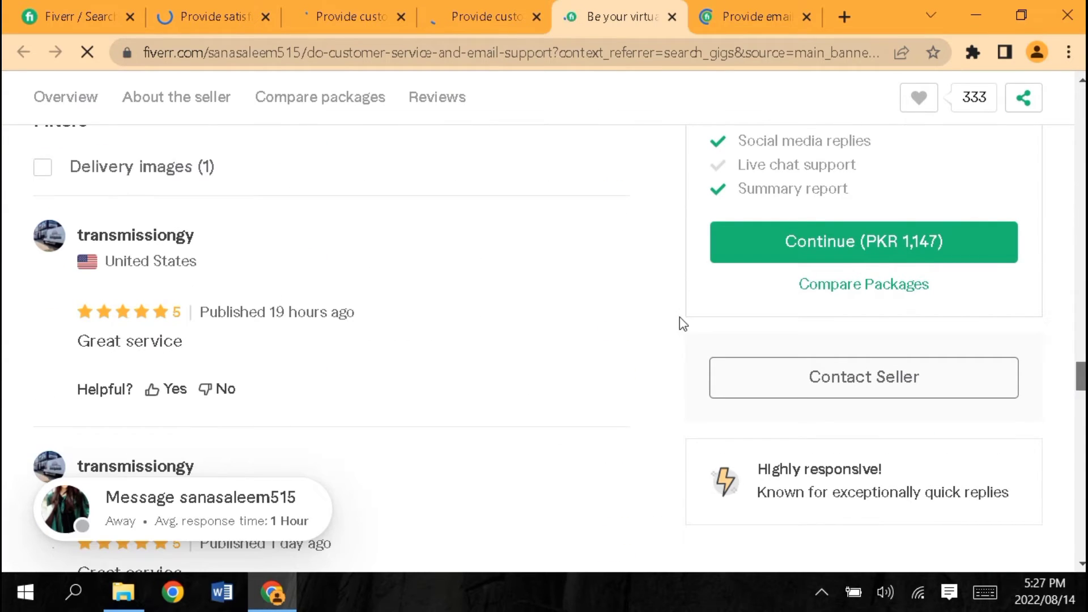
click(436, 97)
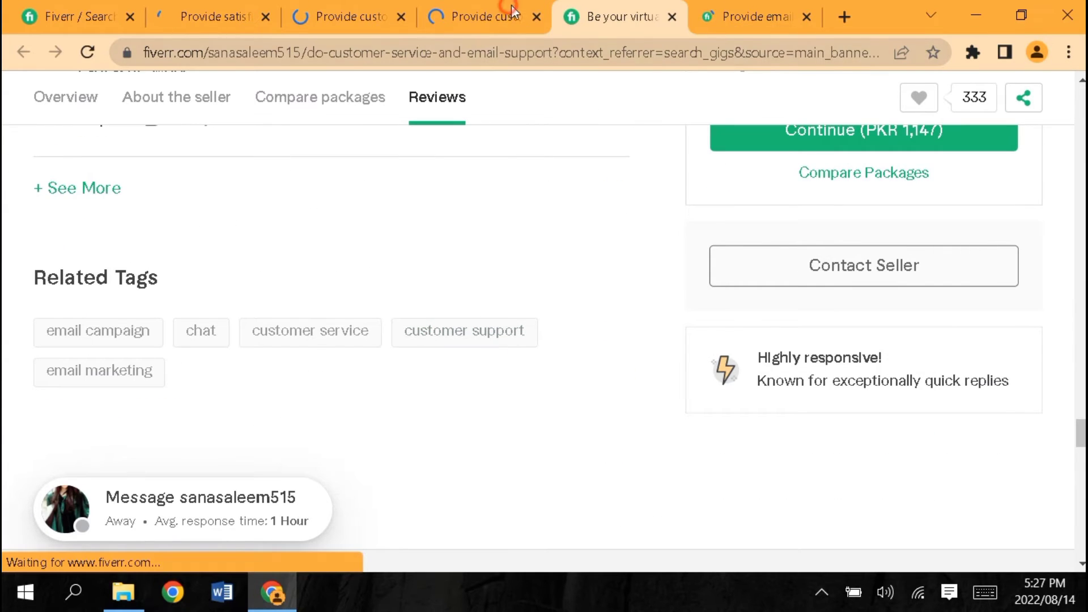
click(483, 15)
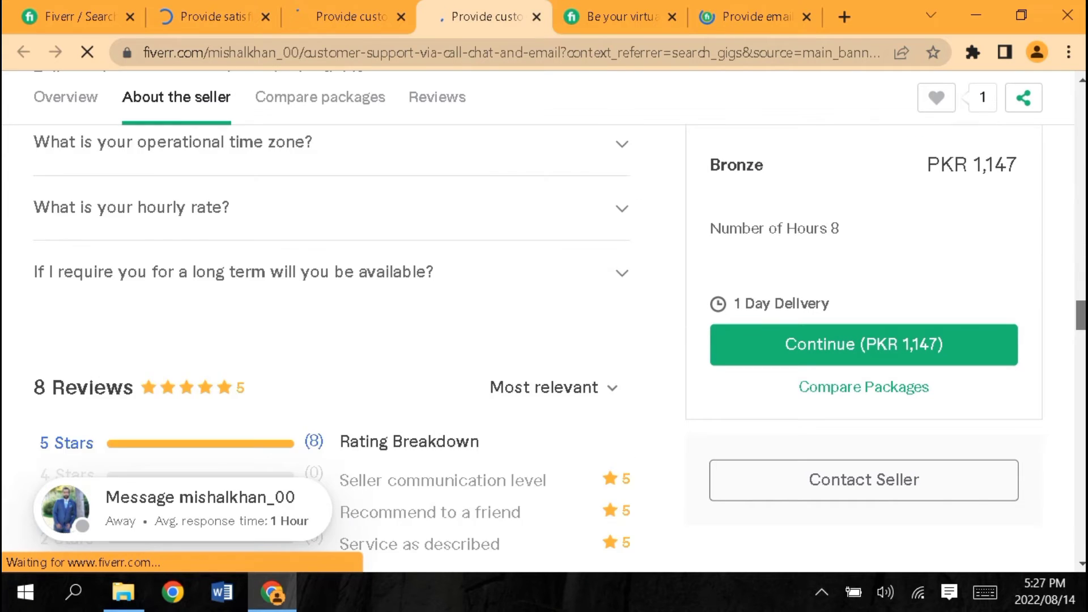
click(436, 96)
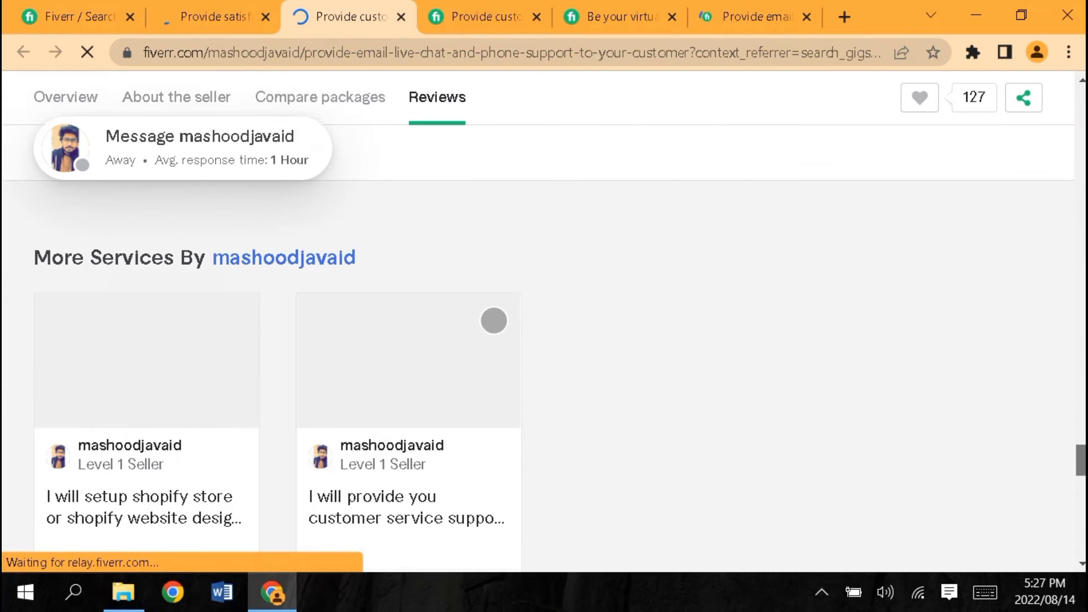
click(212, 17)
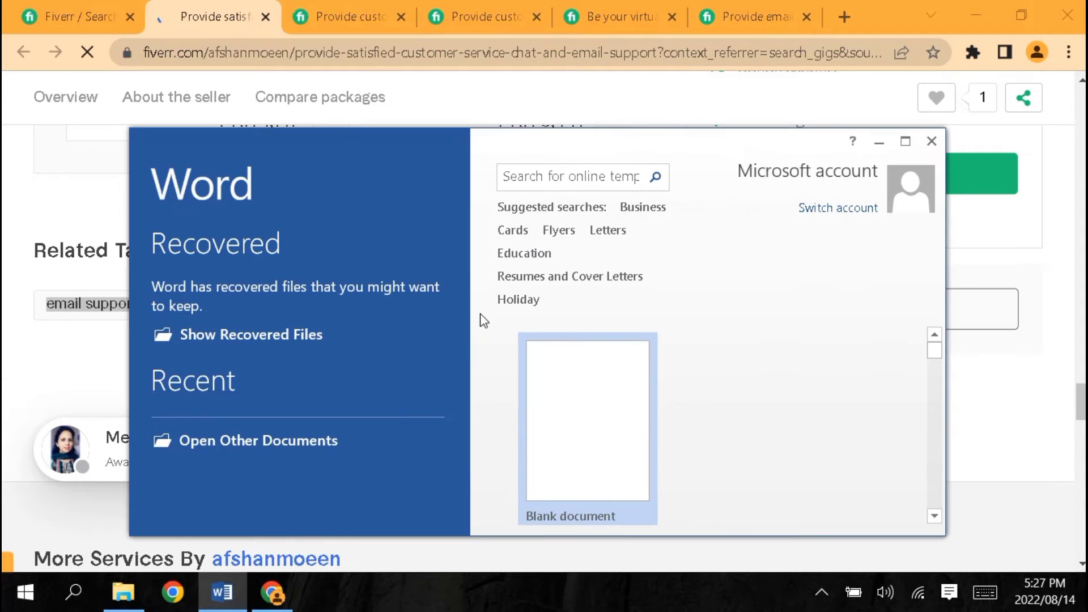
- Start a new blank Word document, close the Navigation pane and maximize the window
click(586, 420)
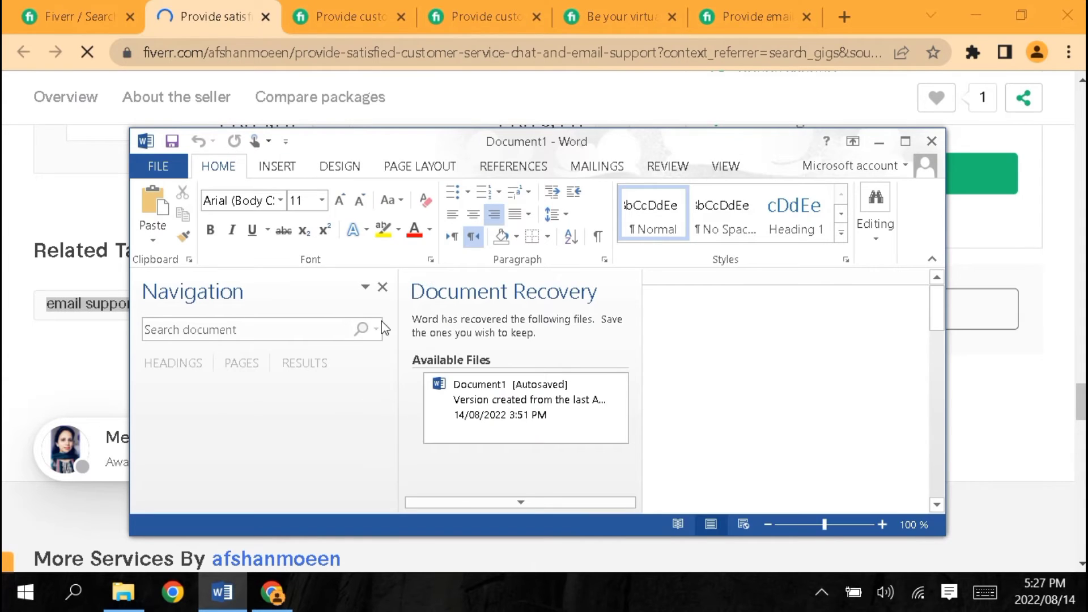
click(382, 287)
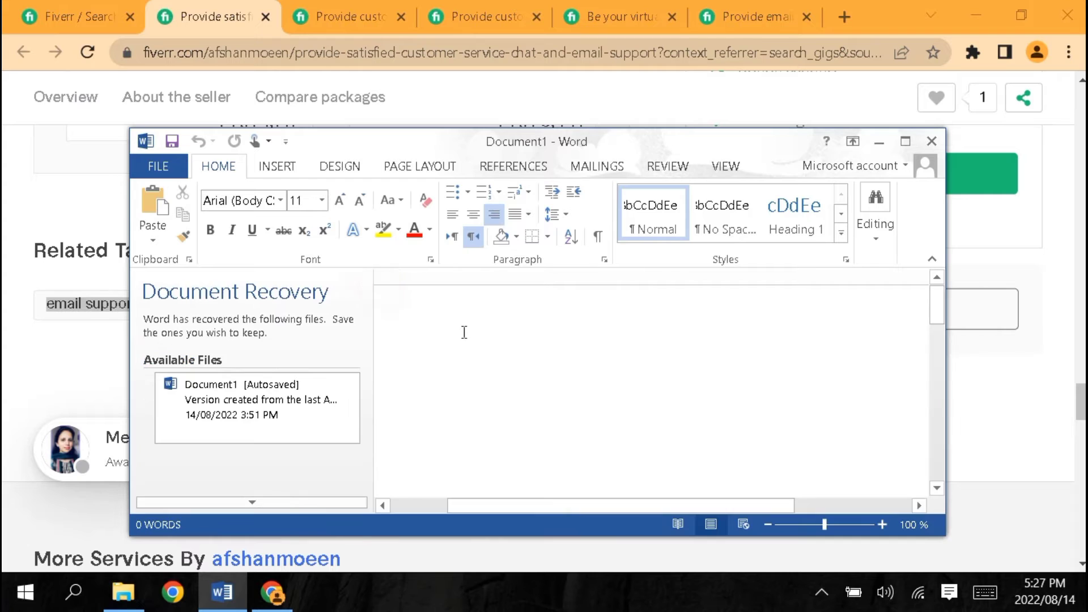
click(906, 141)
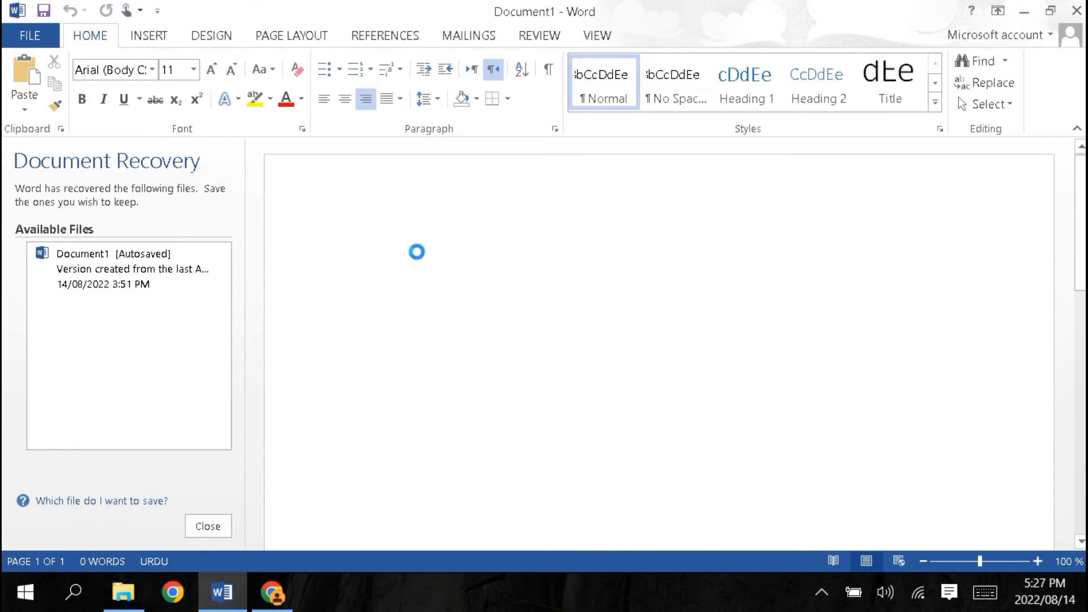
- Paste each gig's Related Tags from Chrome into the Word document as a bulleted list
click(271, 592)
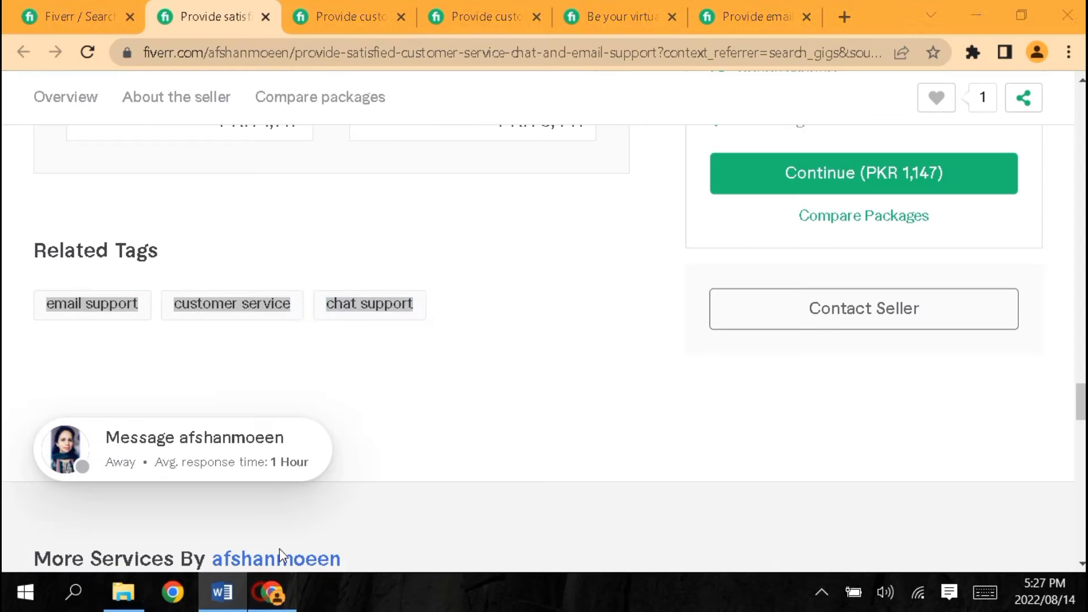
click(344, 16)
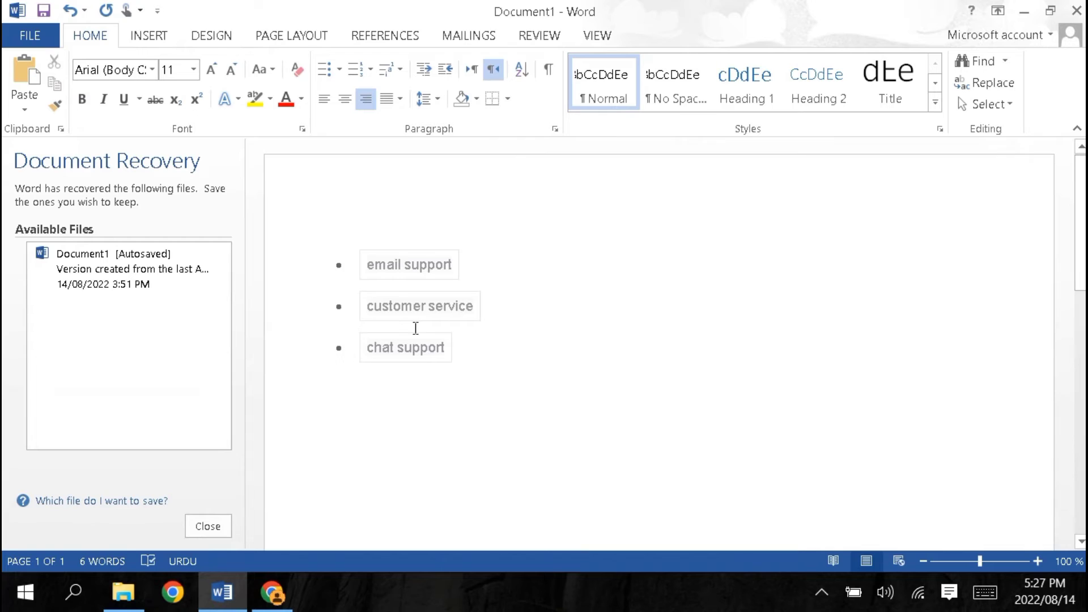
click(272, 593)
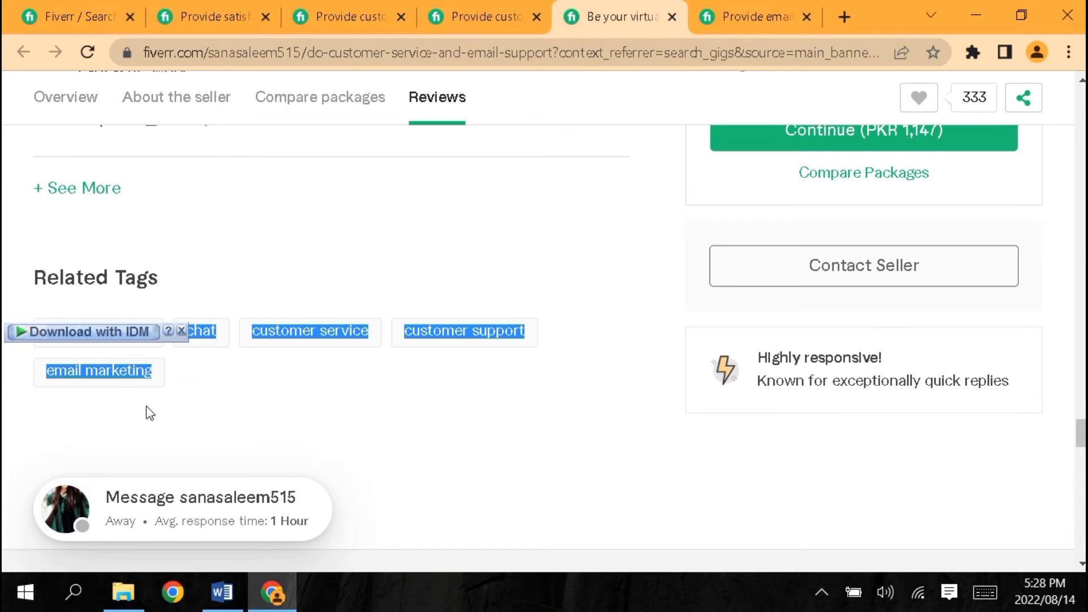
click(222, 593)
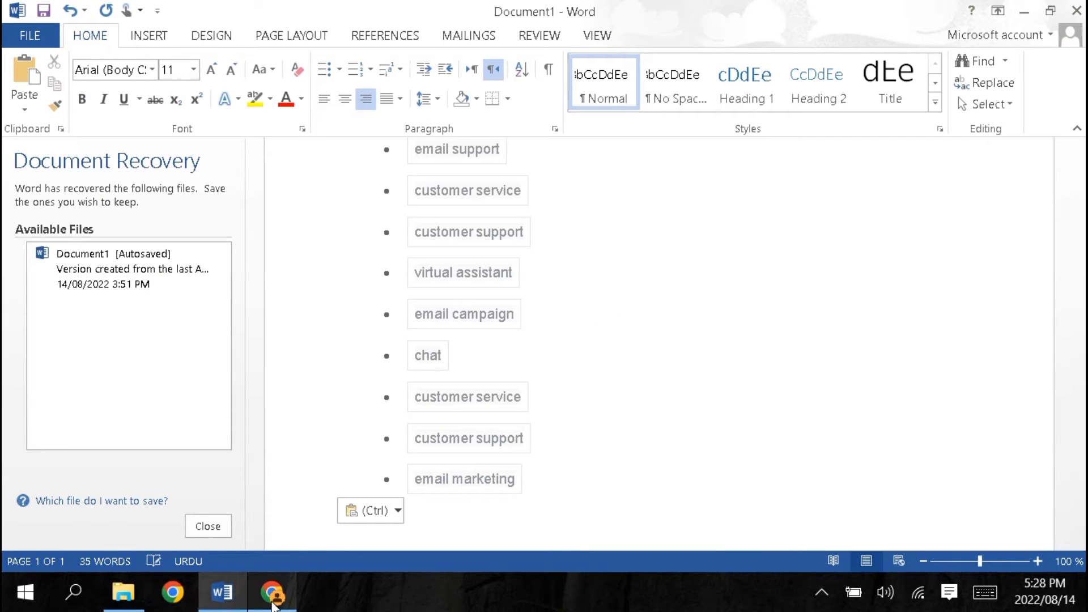
click(272, 593)
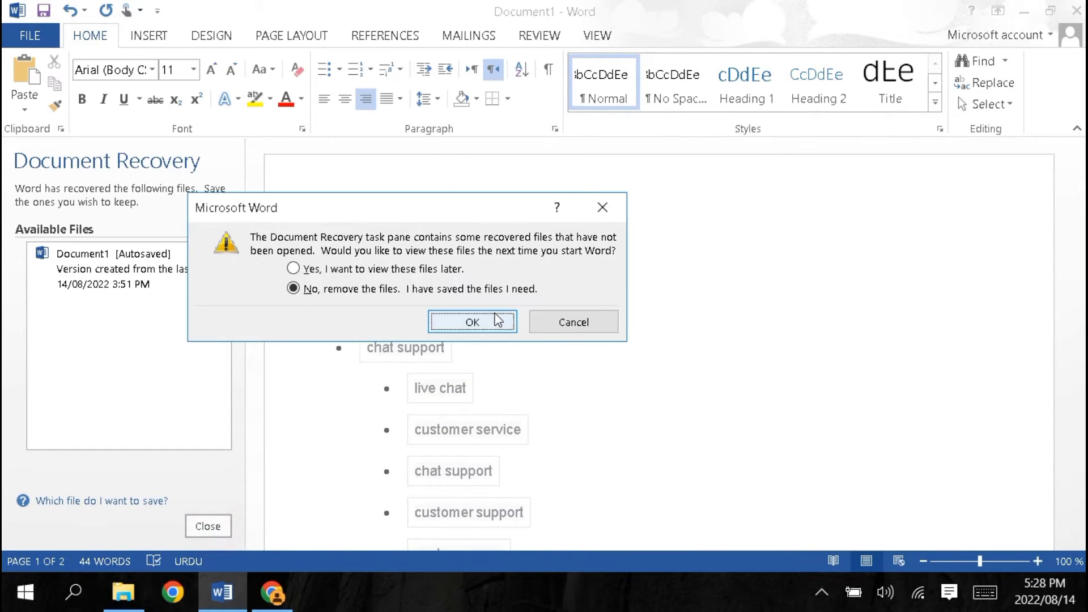
- Discard the recovered files, close Document Recovery and mark email support with count 3
click(471, 321)
text(email support)
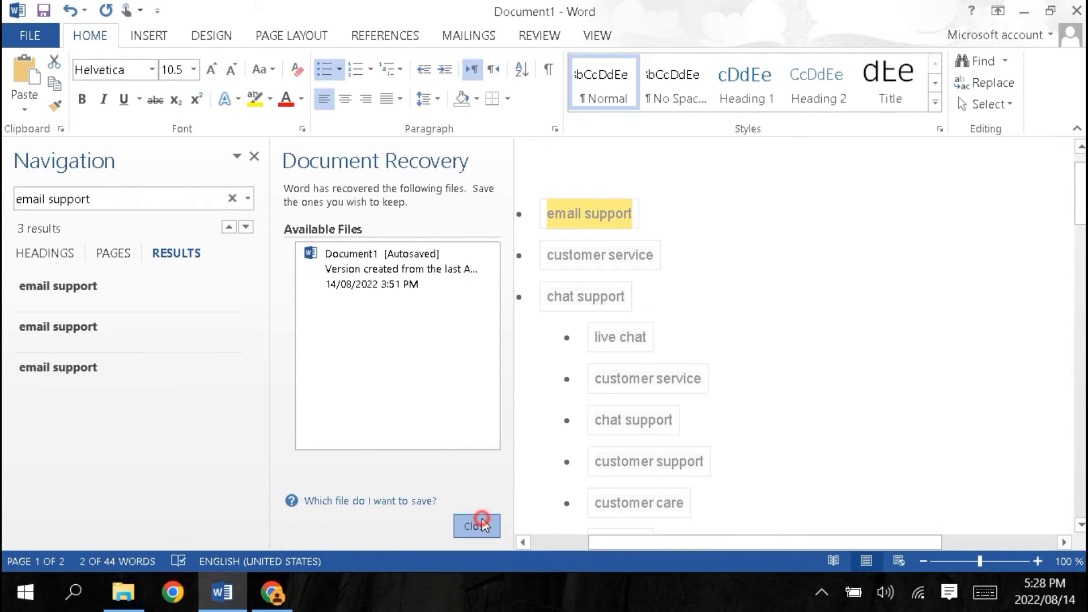
click(476, 525)
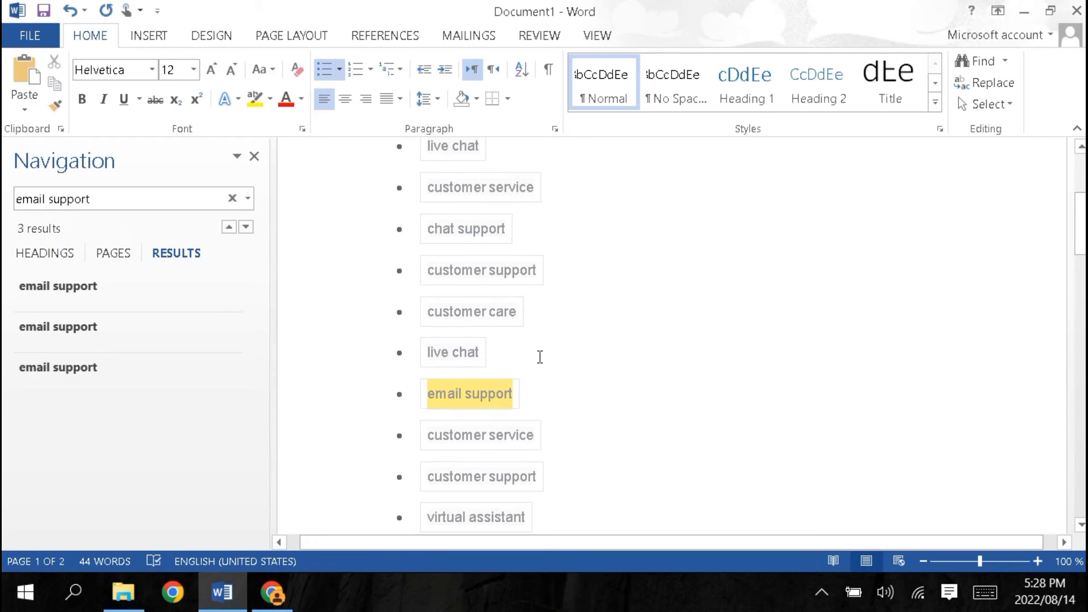
scroll(down, 3)
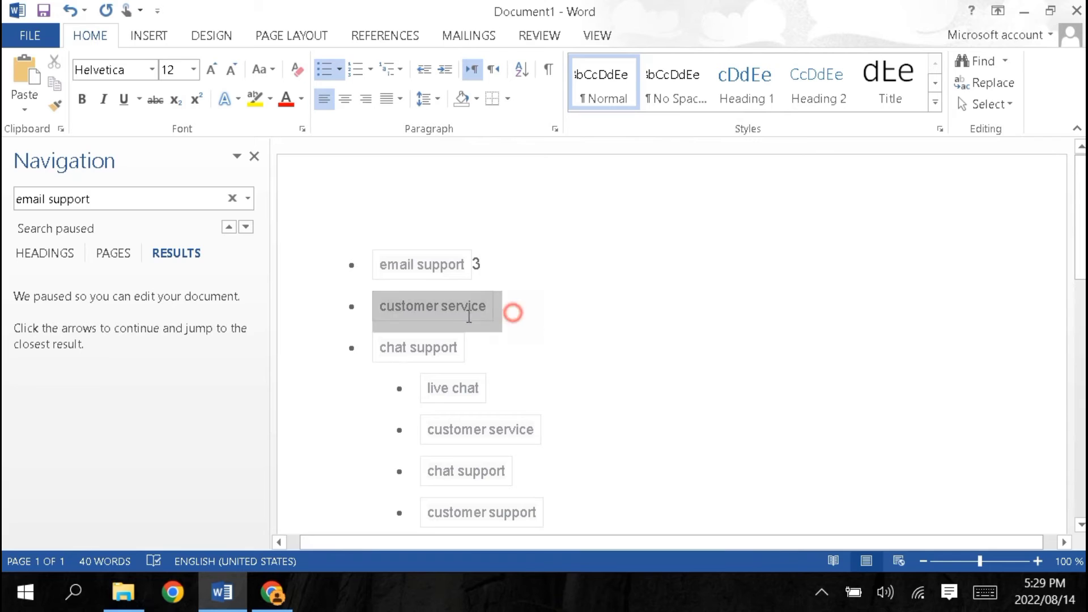
mouse_move(416, 306)
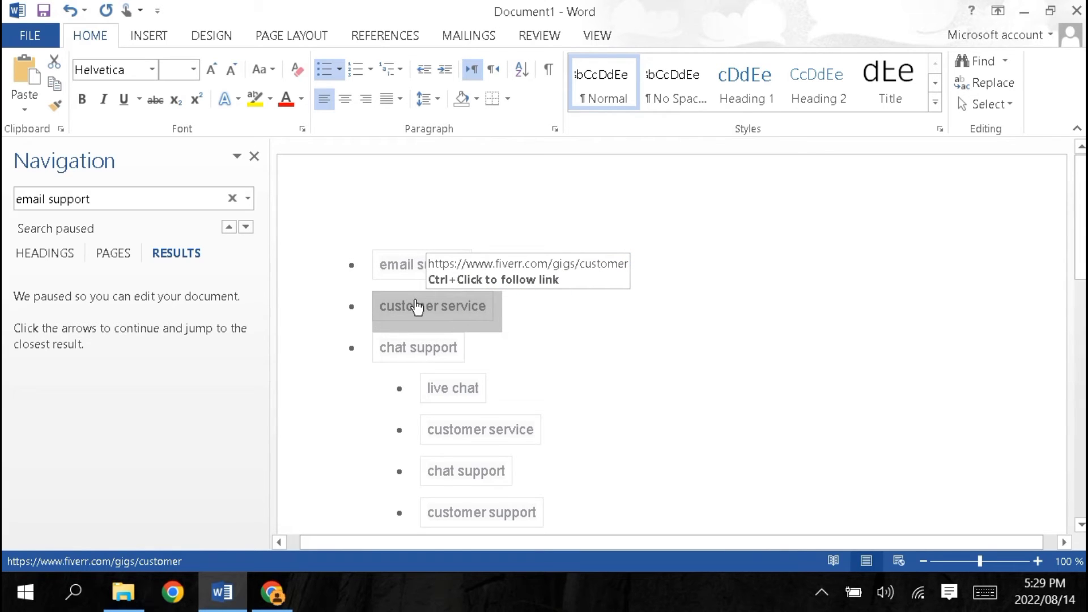
- Search customer service, chat support and live chat, removing duplicates and adding counts 5, 2, 3, 4
text(customer service)
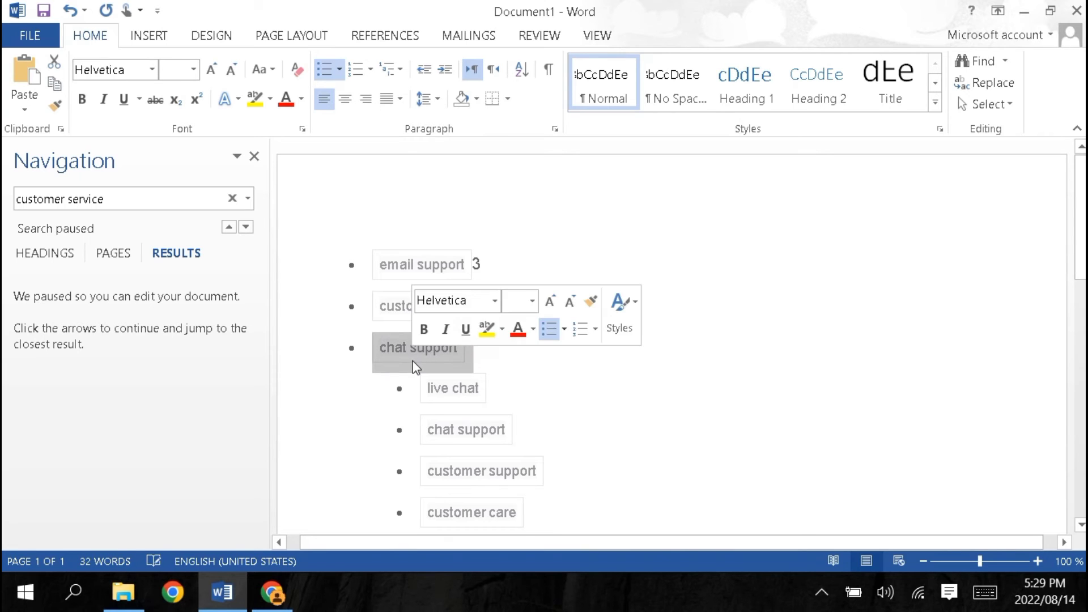
text(chat support)
text( 2)
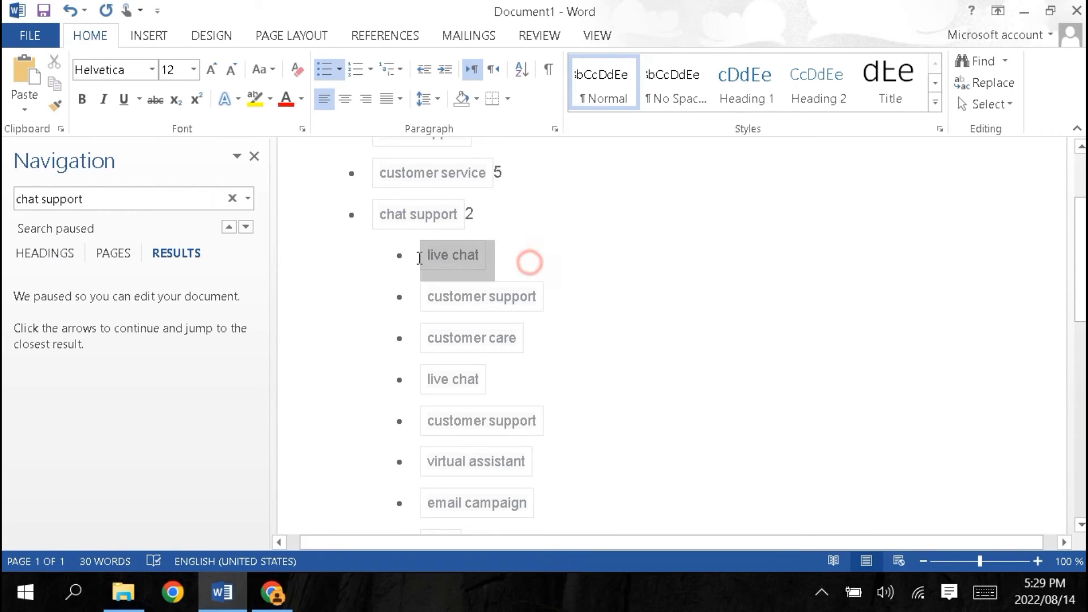
text(live chat)
text( 3)
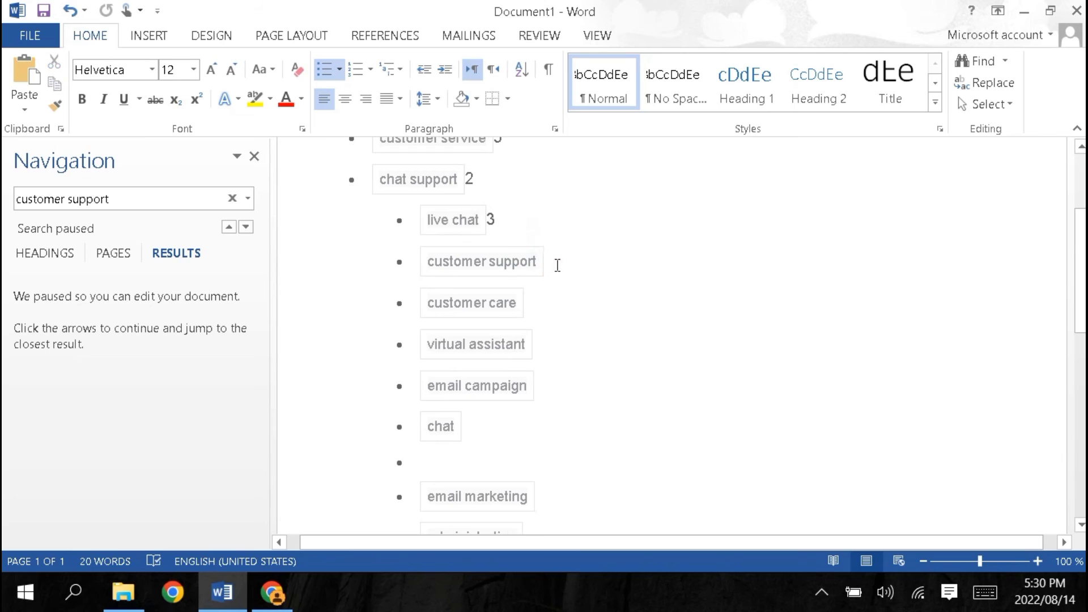
scroll(down, 3)
text( 4)
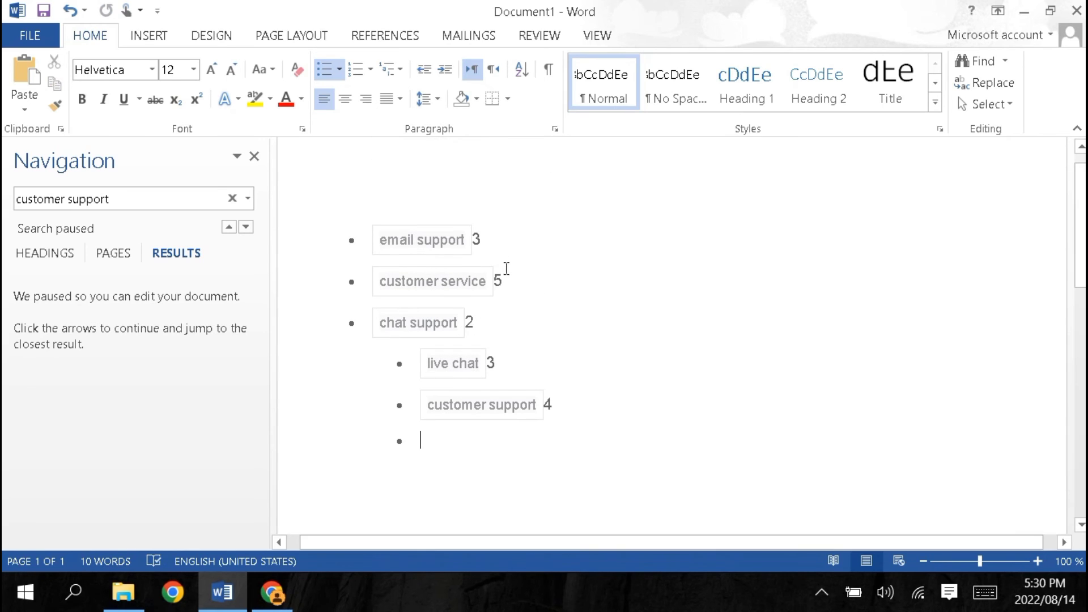
mouse_move(499, 357)
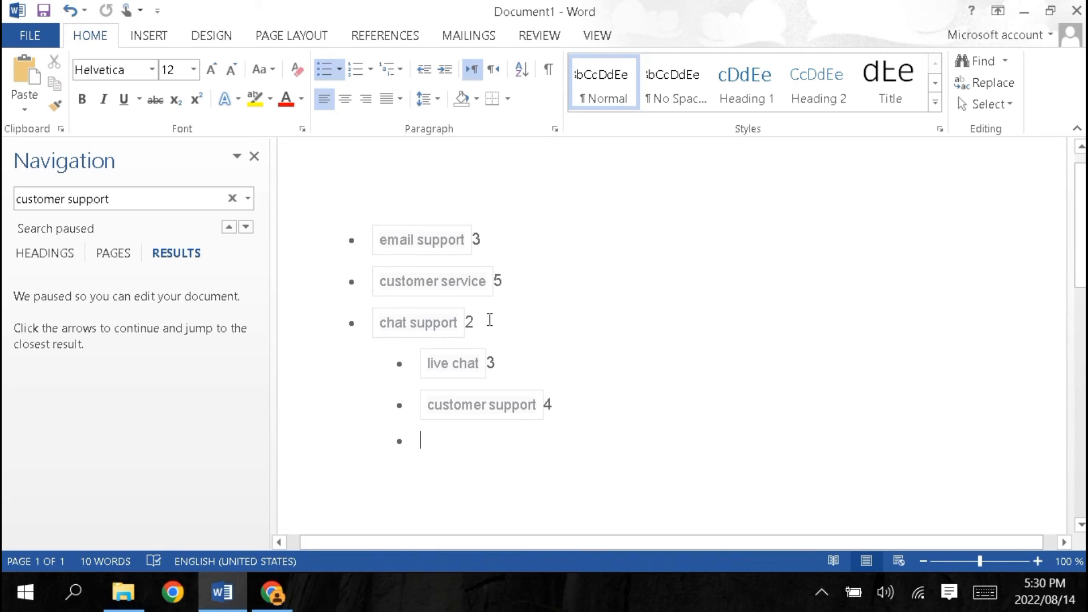
mouse_move(482, 326)
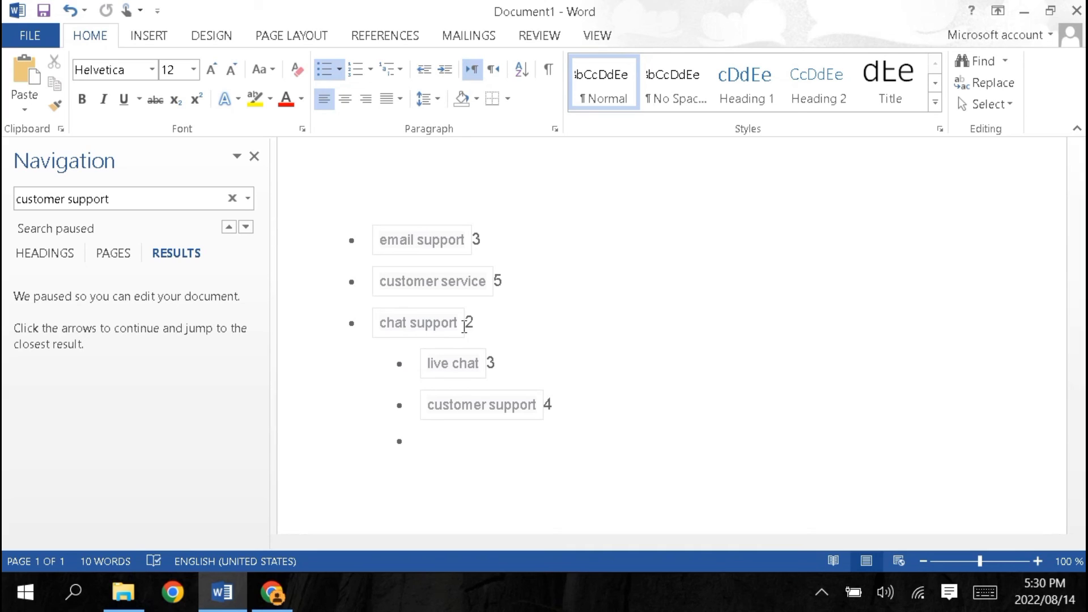
click(419, 440)
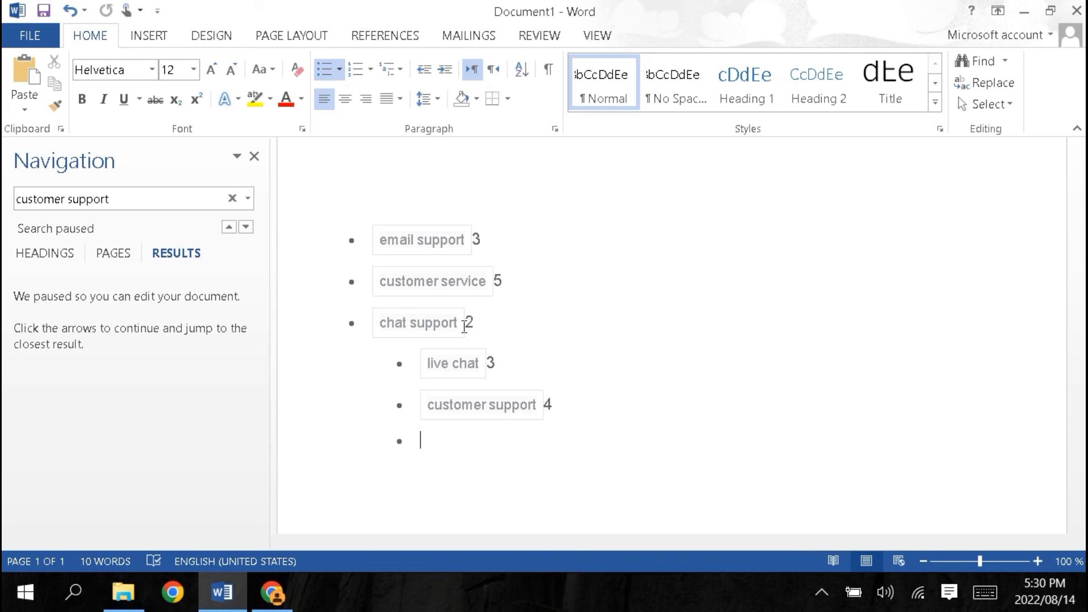
- Return to the Fiverr chat support search results tab at the top of the 675 listings
click(273, 593)
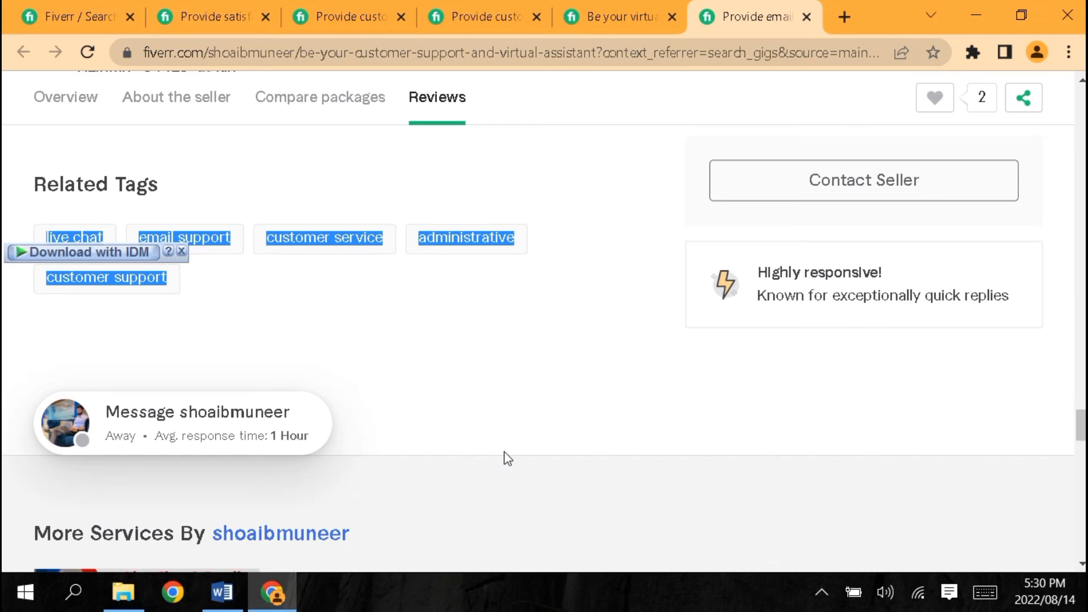
click(69, 17)
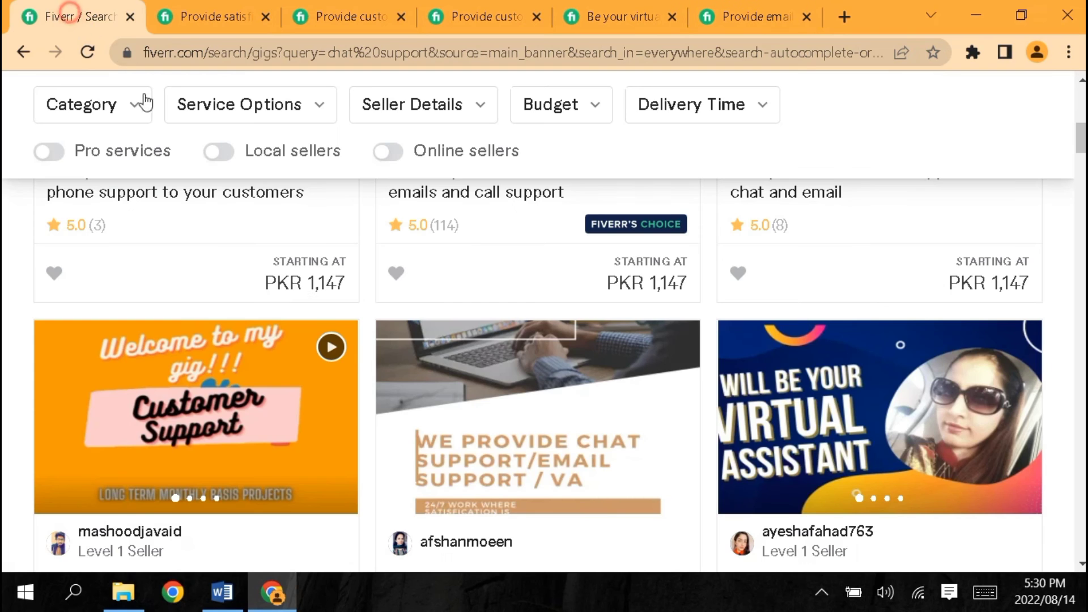
scroll(down, 3)
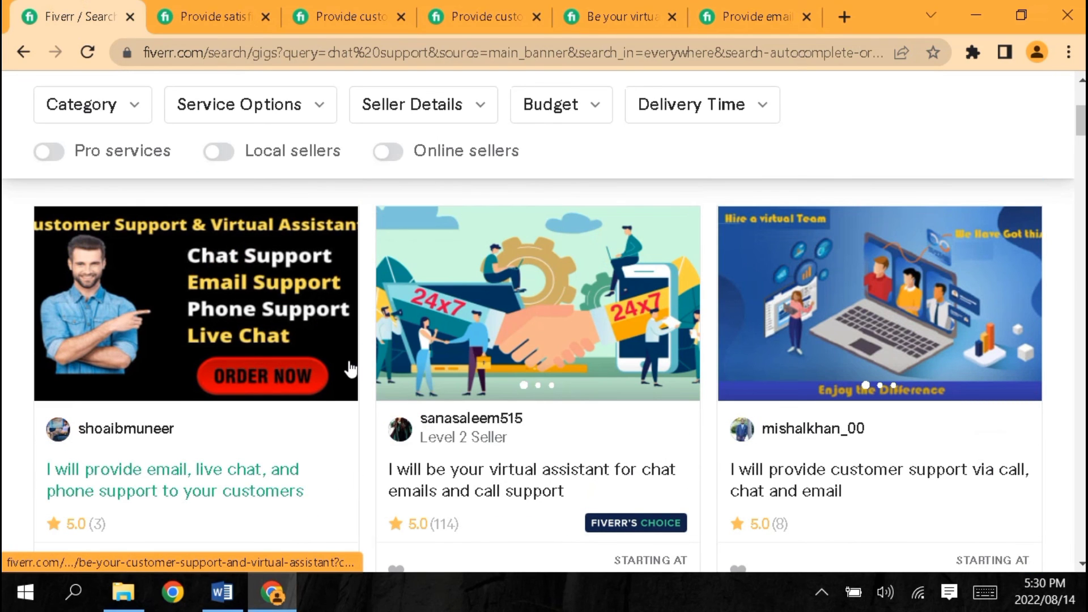
mouse_move(313, 409)
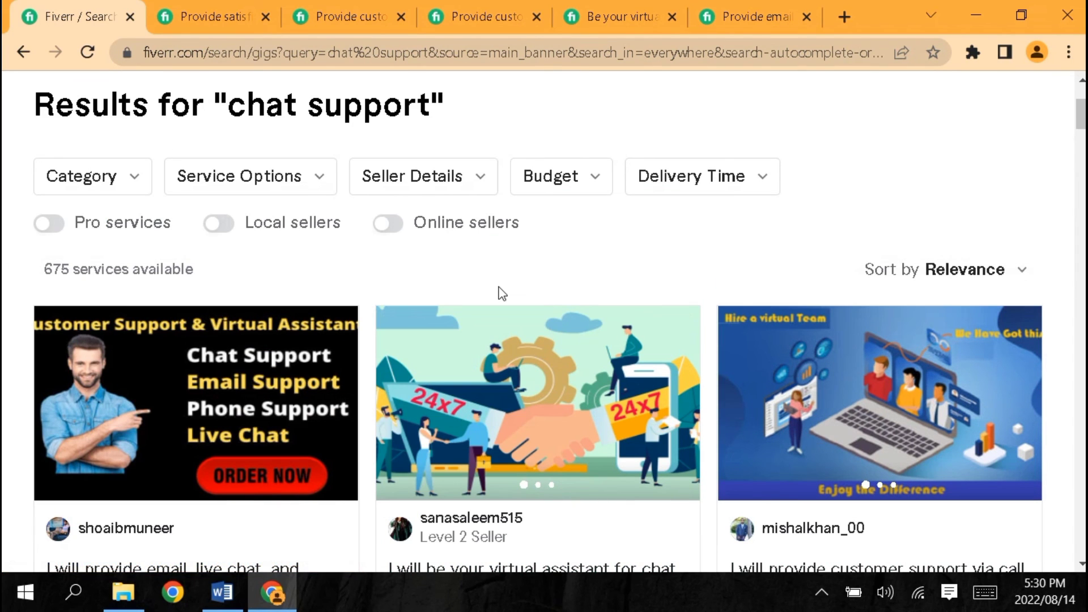
mouse_move(213, 293)
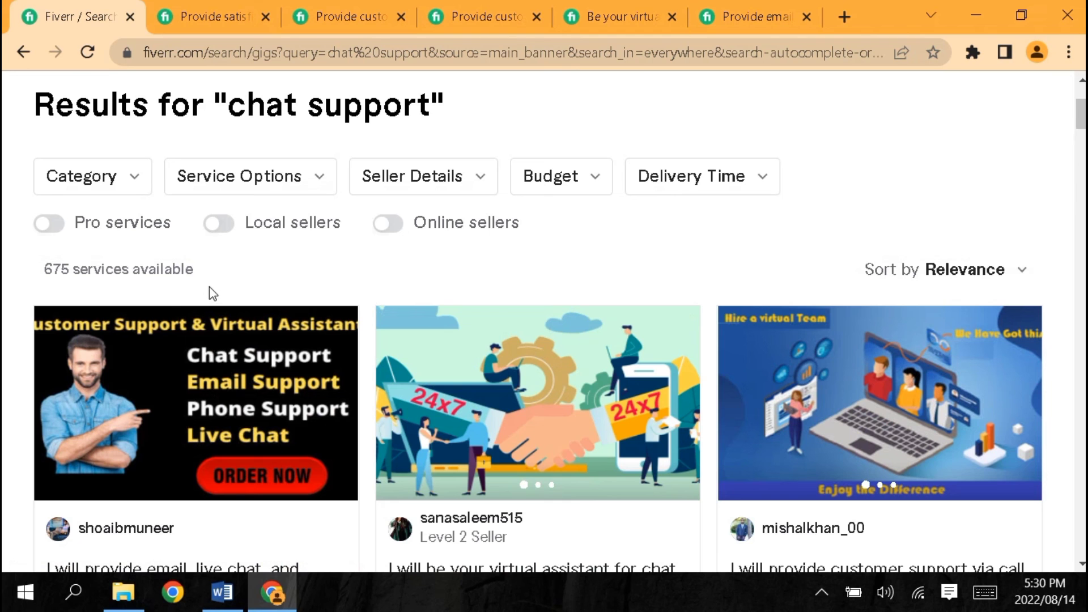